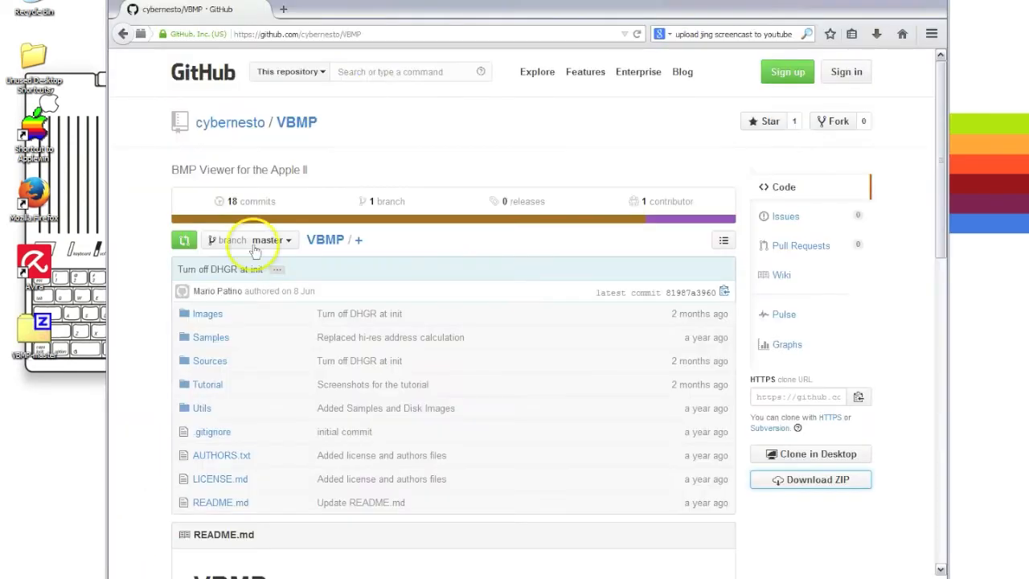
mouse_move(321, 132)
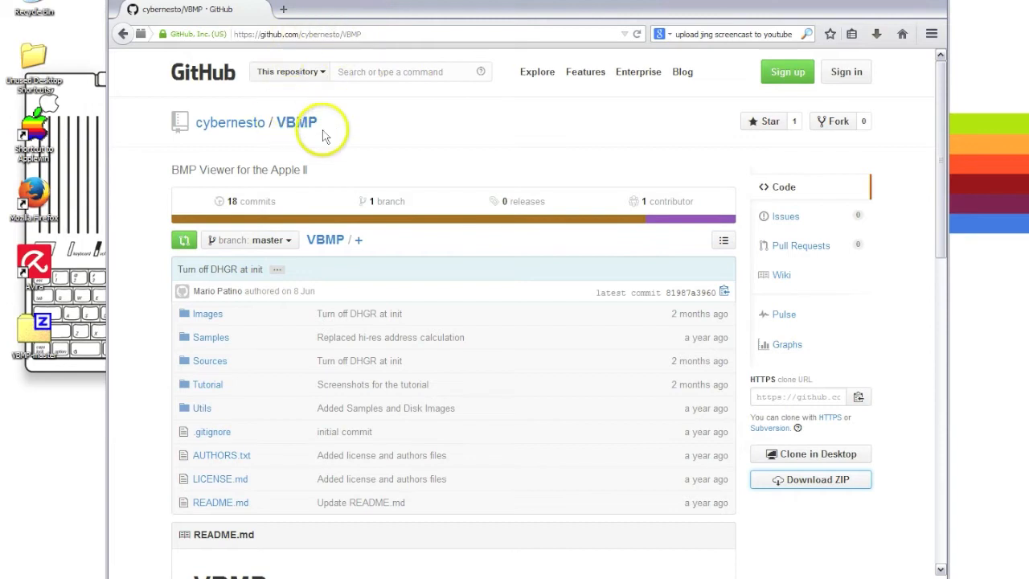
mouse_move(622, 158)
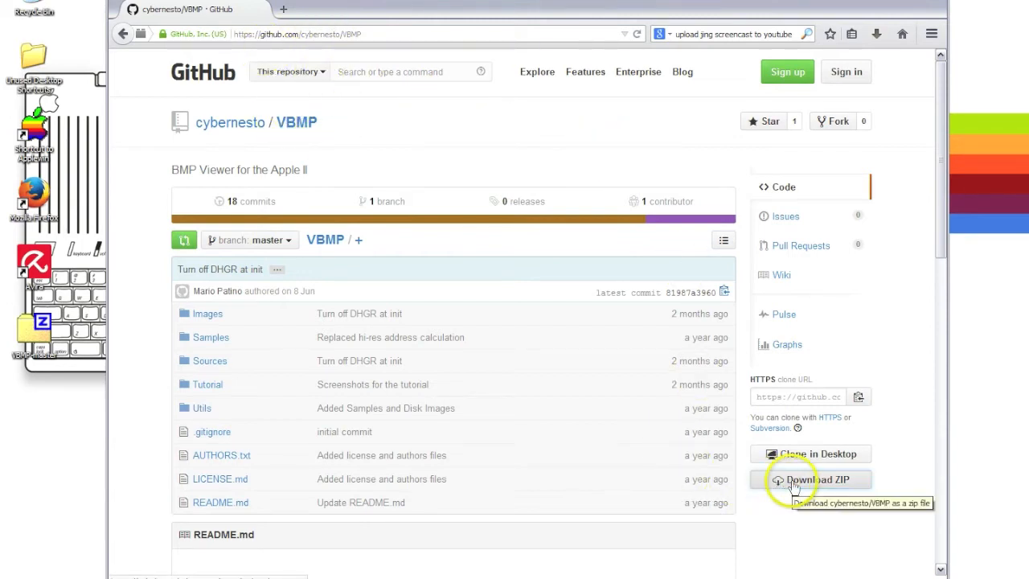
Download the VBMP repository from GitHub as a ZIP and open it with 7-Zip File Manager.
left_click(810, 479)
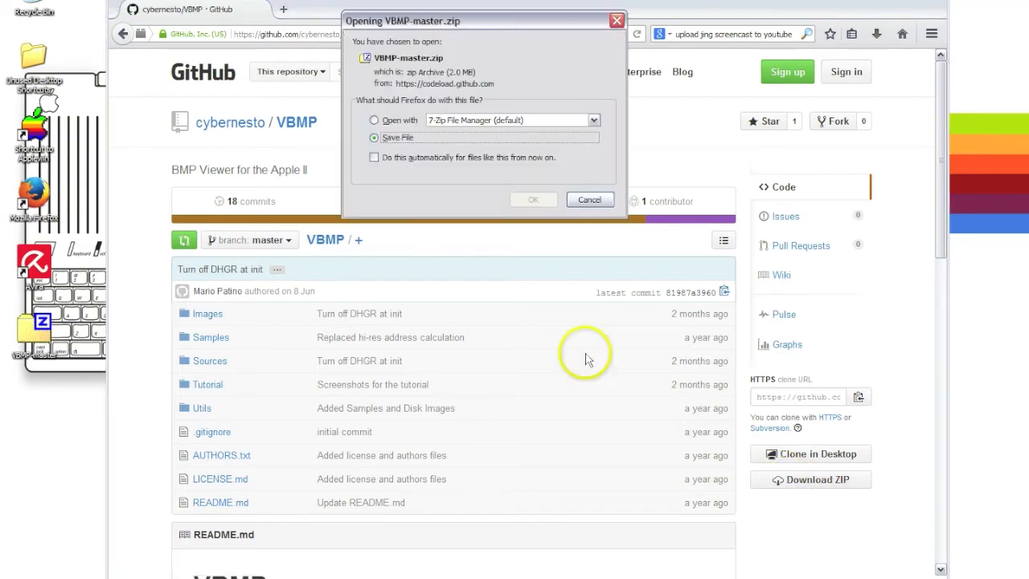
mouse_move(533, 198)
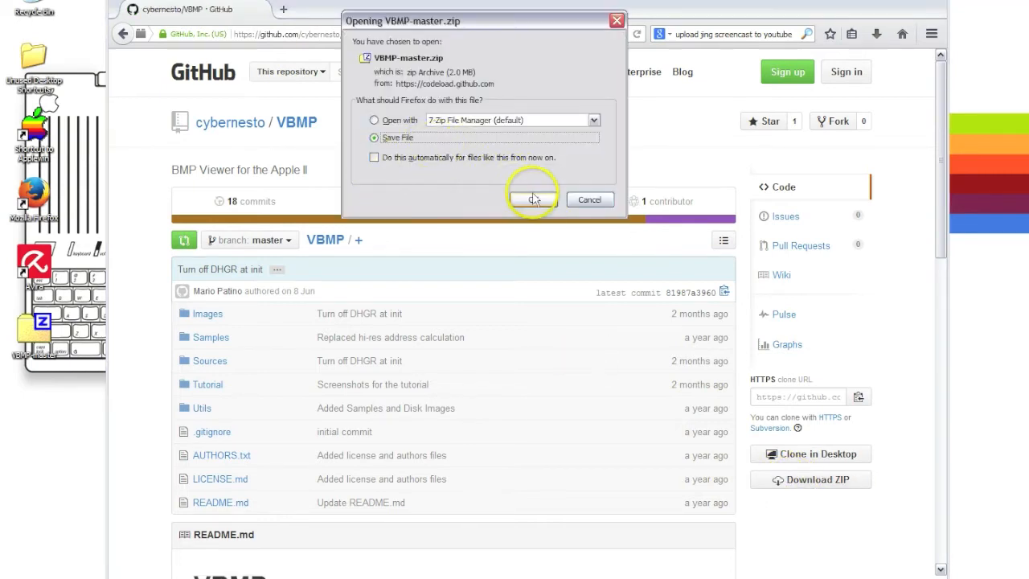
left_click(530, 198)
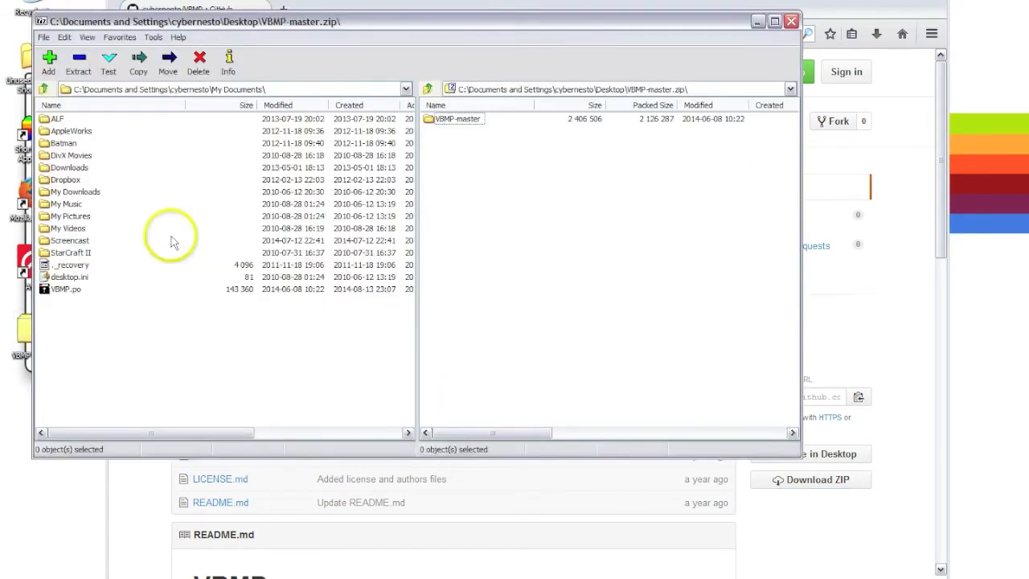
Browse into VBMP-master in the archive and select Apple-II-NTSC.gpl to copy into My Documents.
double_click(457, 118)
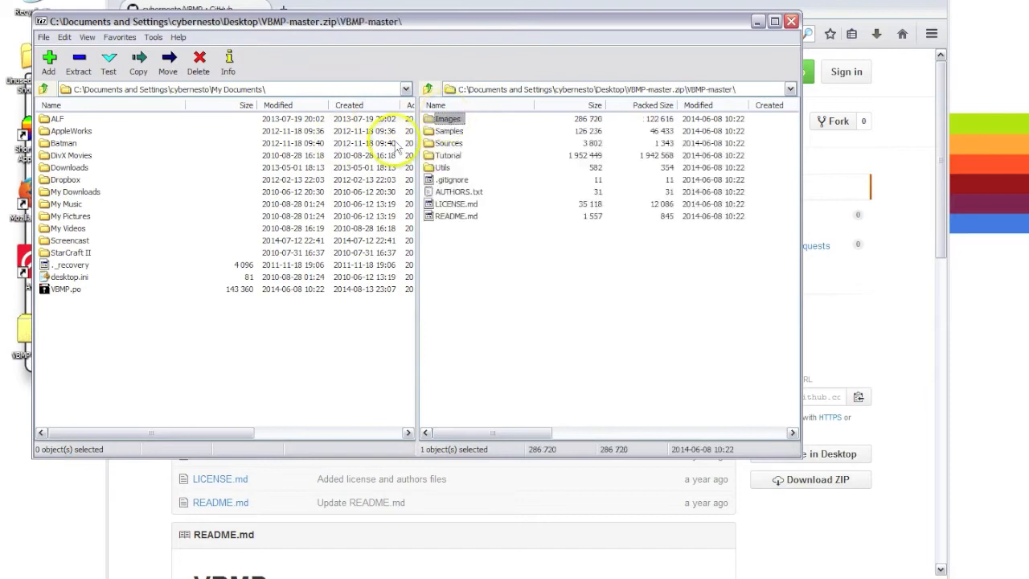
double_click(448, 118)
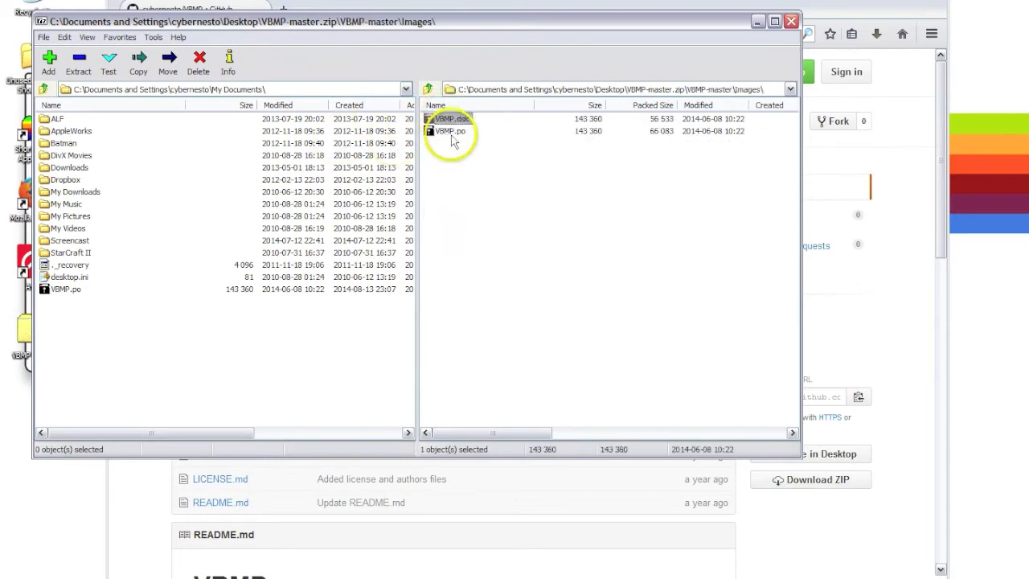
mouse_move(474, 137)
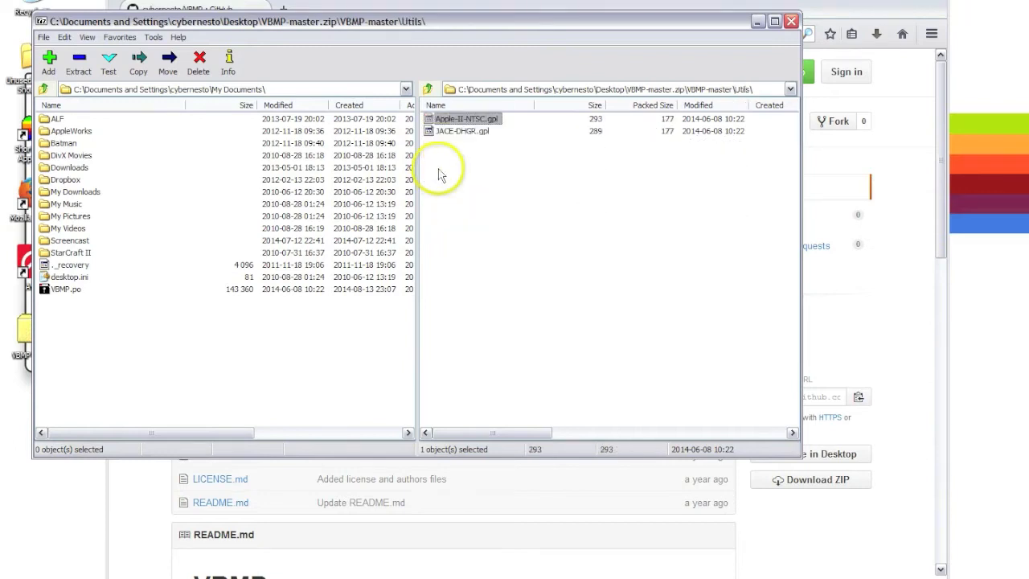
left_click(459, 131)
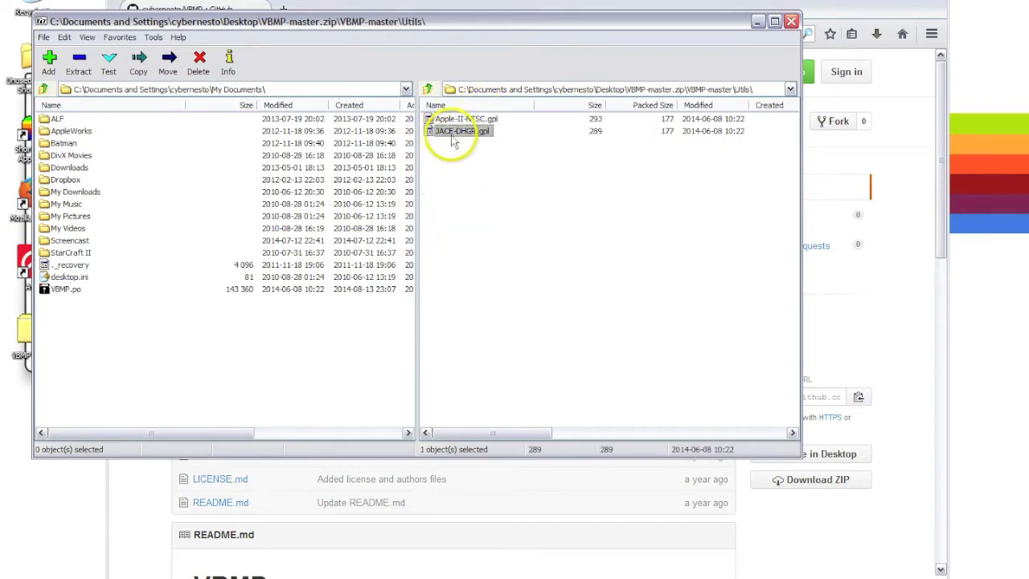
left_click(463, 118)
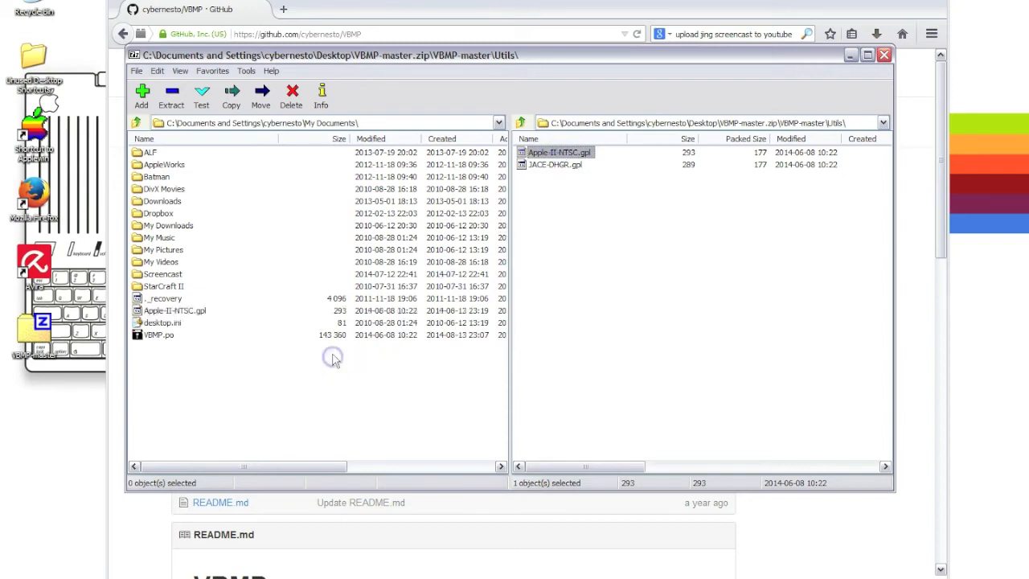
mouse_move(334, 358)
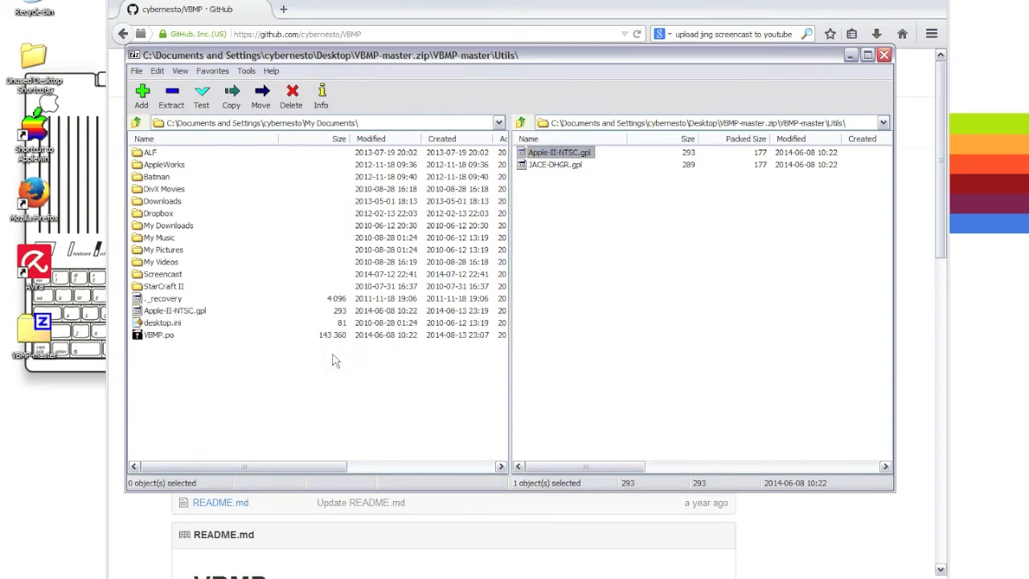
mouse_move(598, 153)
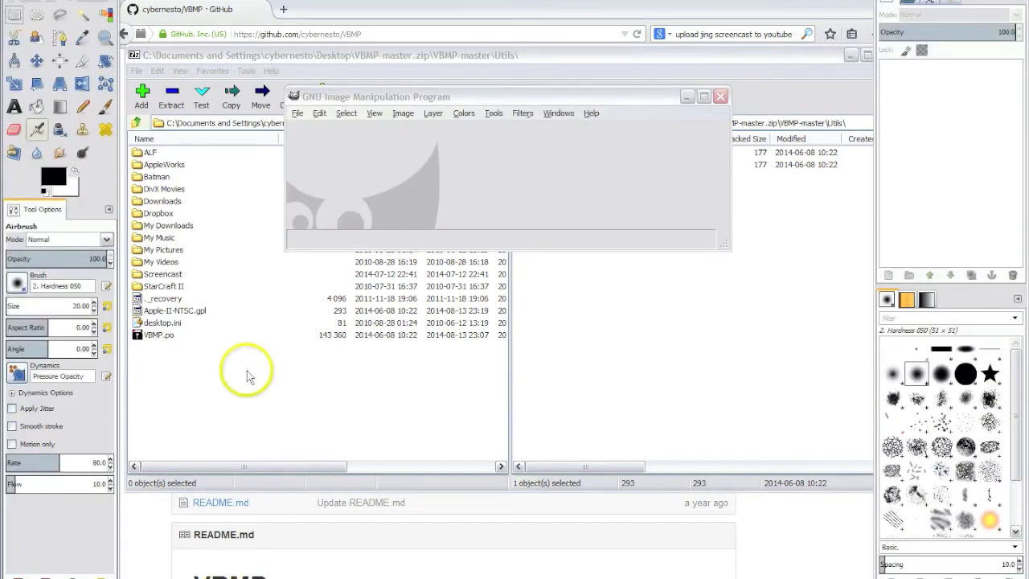
Open wozjobs.jpg from My Pictures and convert it to GIMP's RGB working space.
left_click(297, 112)
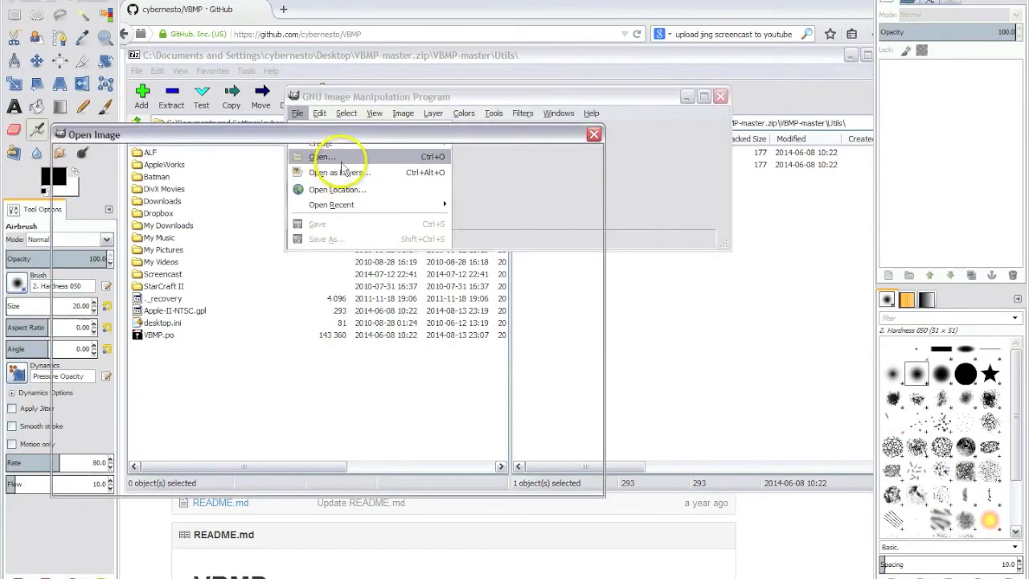
left_click(323, 157)
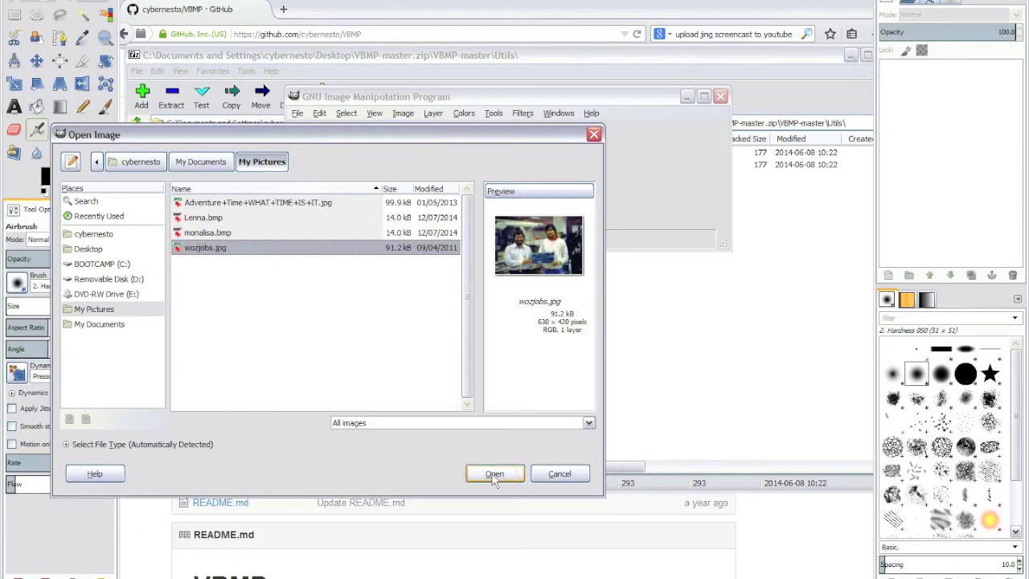
left_click(494, 473)
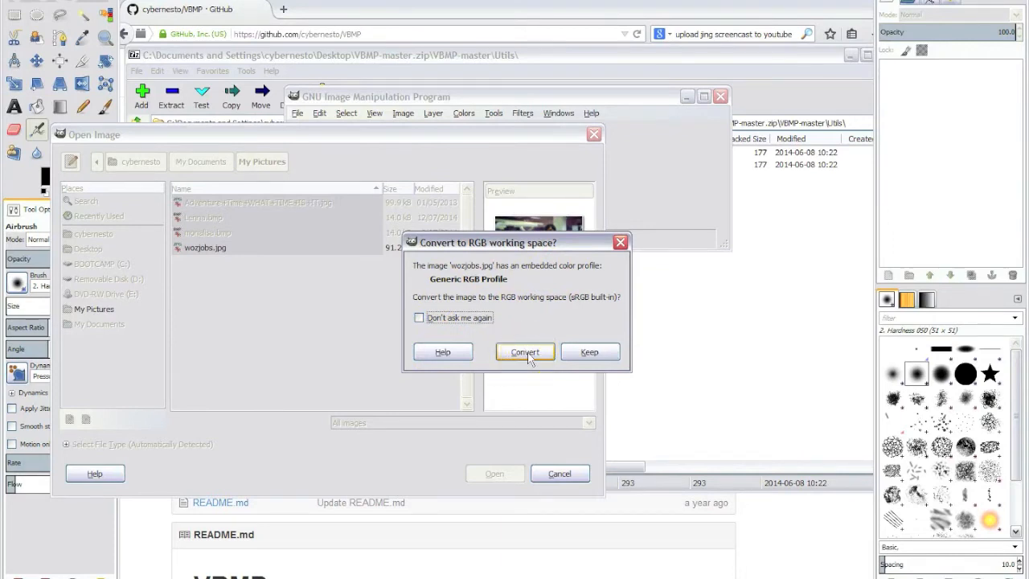
left_click(525, 352)
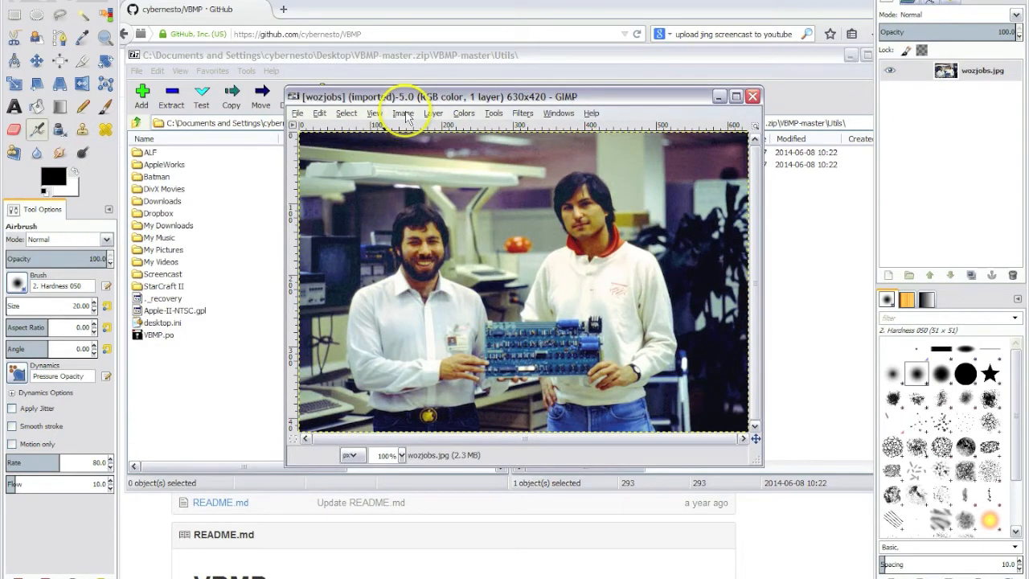
Scale the photo from 630×420 down to 288×192 pixels with Scale Image.
left_click(403, 113)
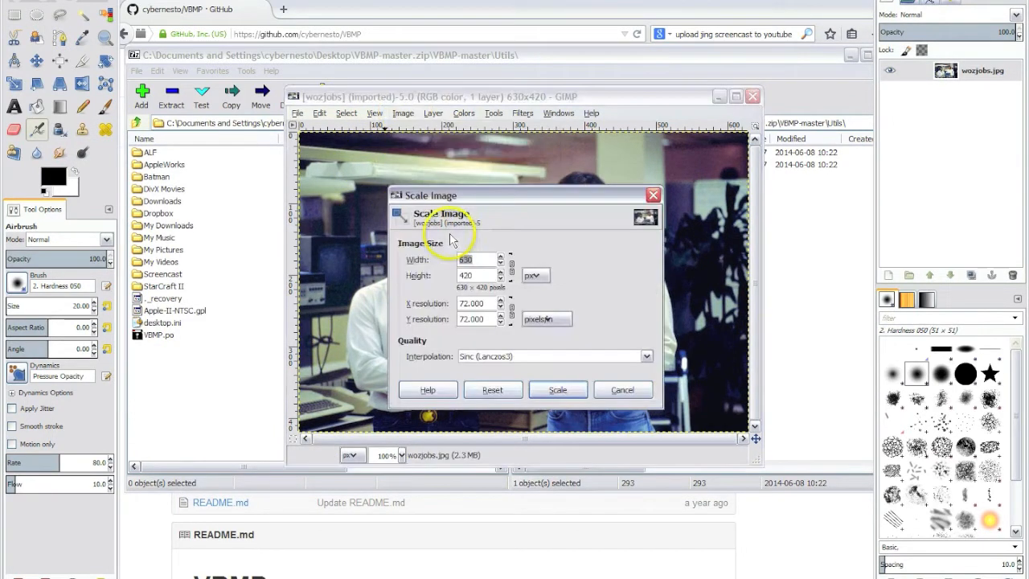
mouse_move(578, 245)
type("288")
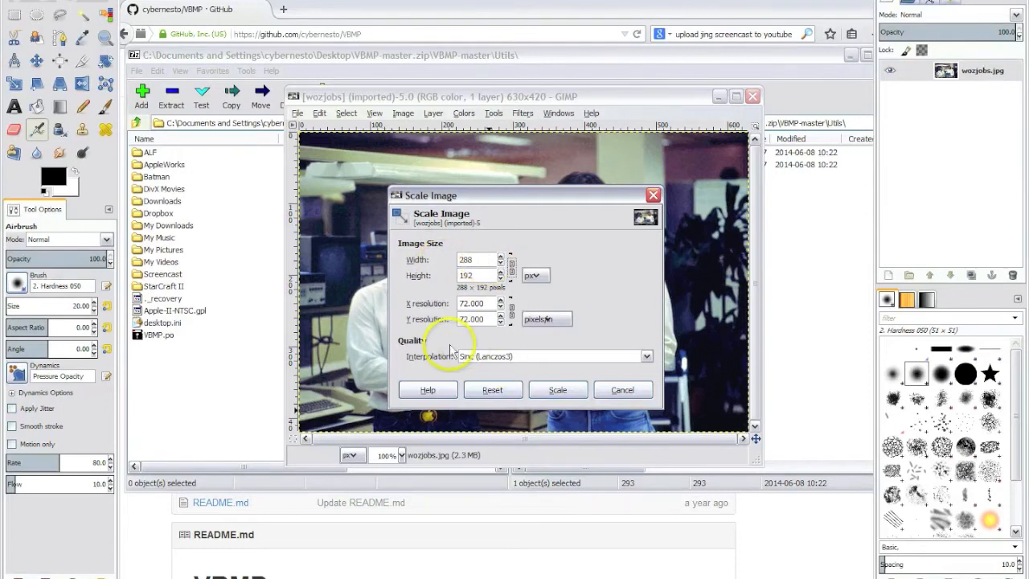
mouse_move(551, 366)
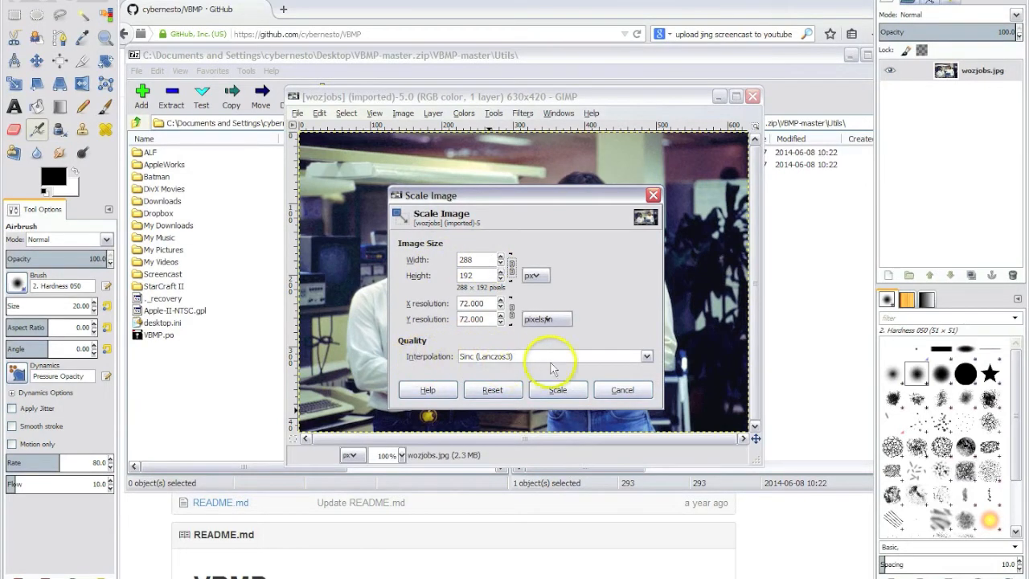
left_click(403, 113)
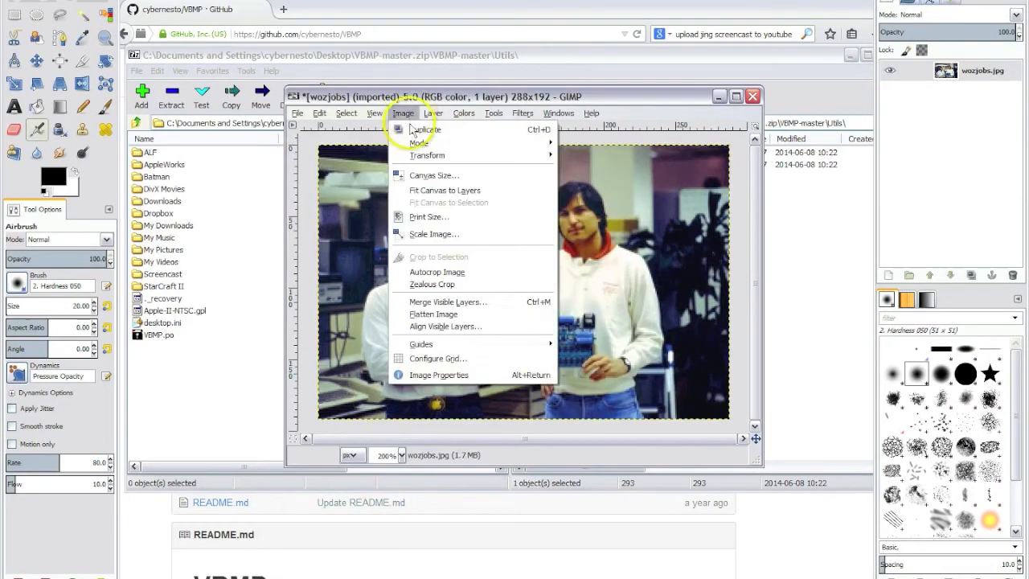
Resize the canvas to 280 px wide by 192 px high with the photo centred.
left_click(433, 175)
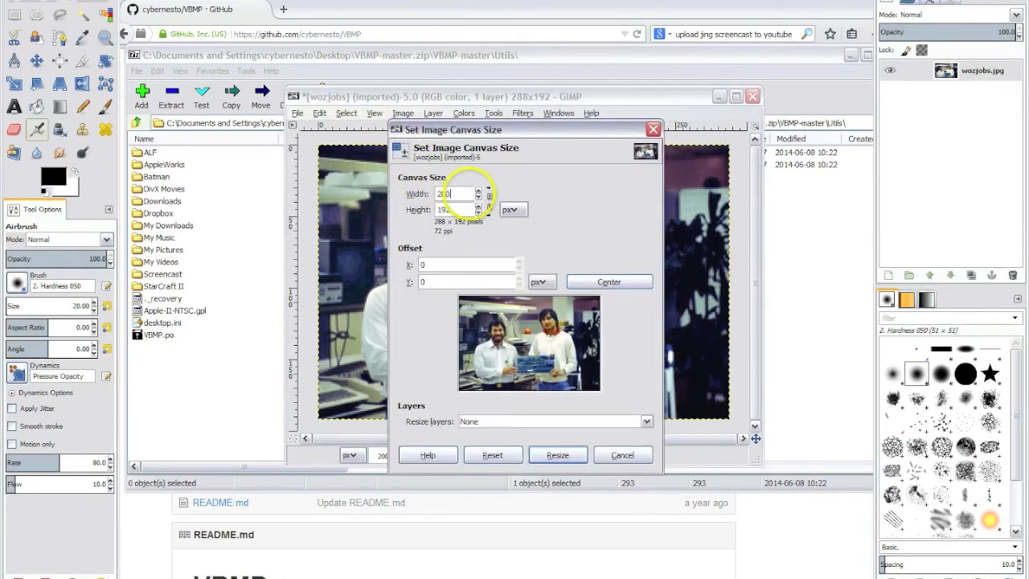
left_click(608, 281)
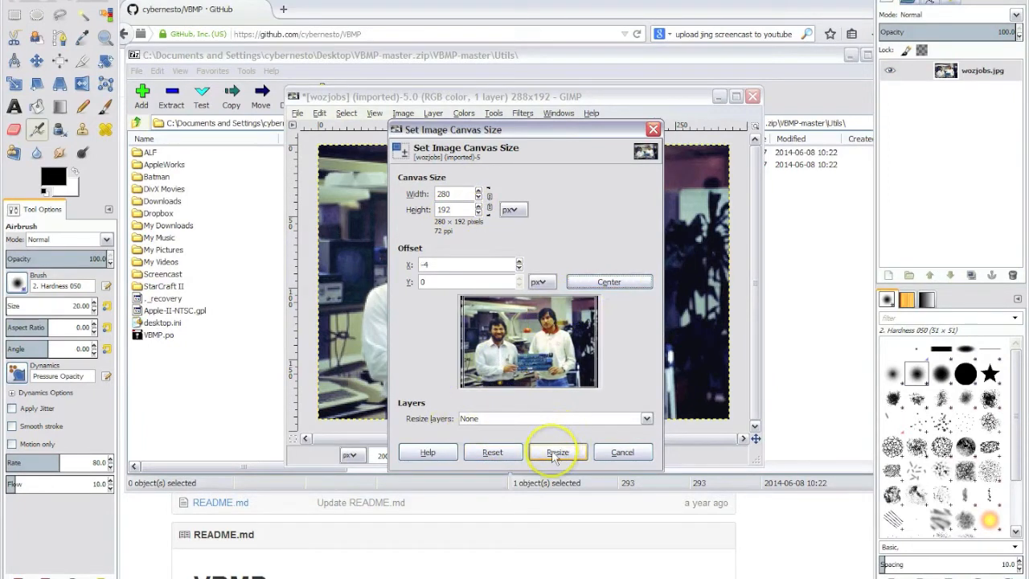
left_click(557, 451)
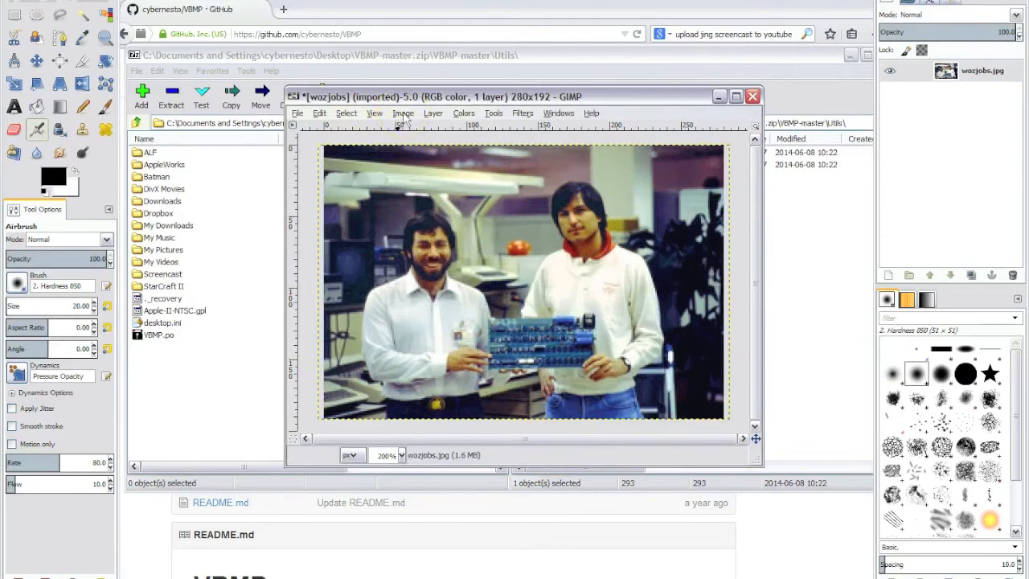
Rescale the image to 140×192 pixels with the width/height chain unlinked.
left_click(403, 112)
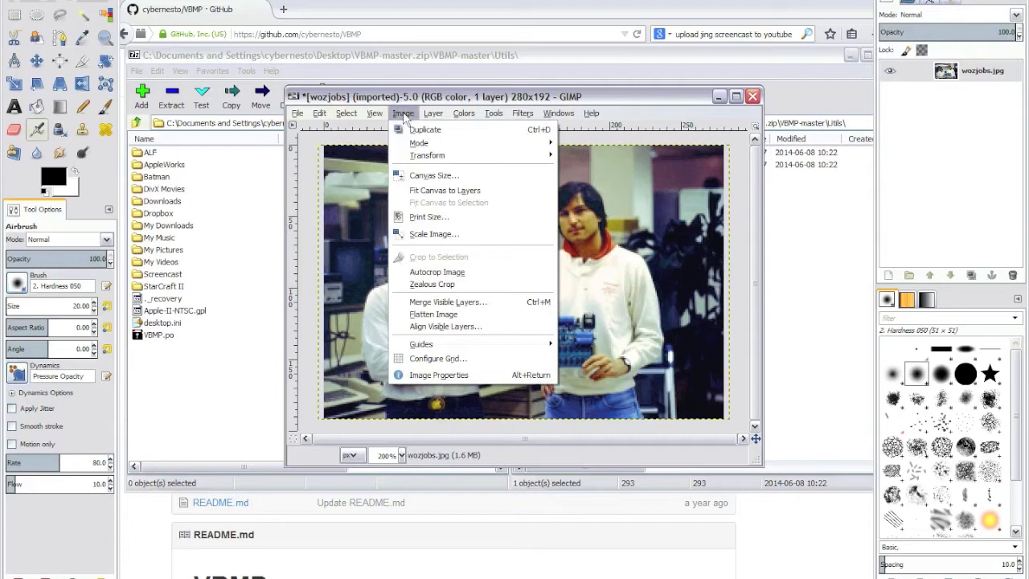
mouse_move(434, 234)
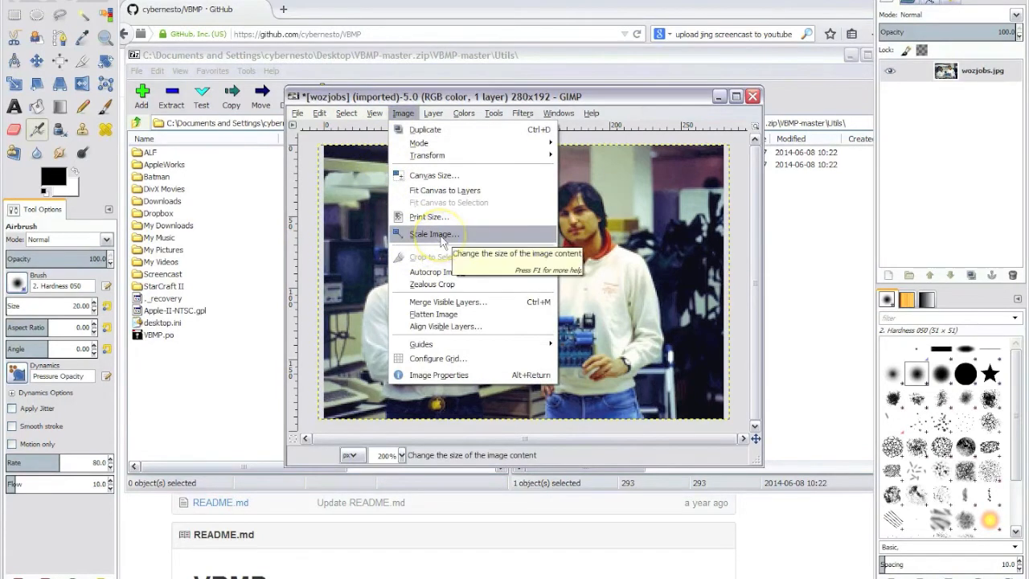
left_click(433, 234)
type("140")
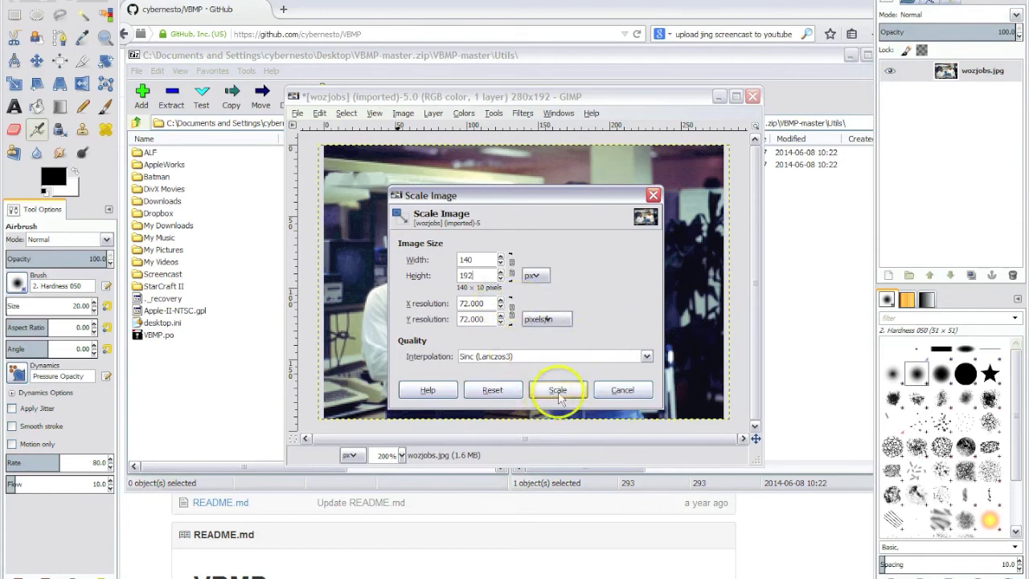
left_click(557, 389)
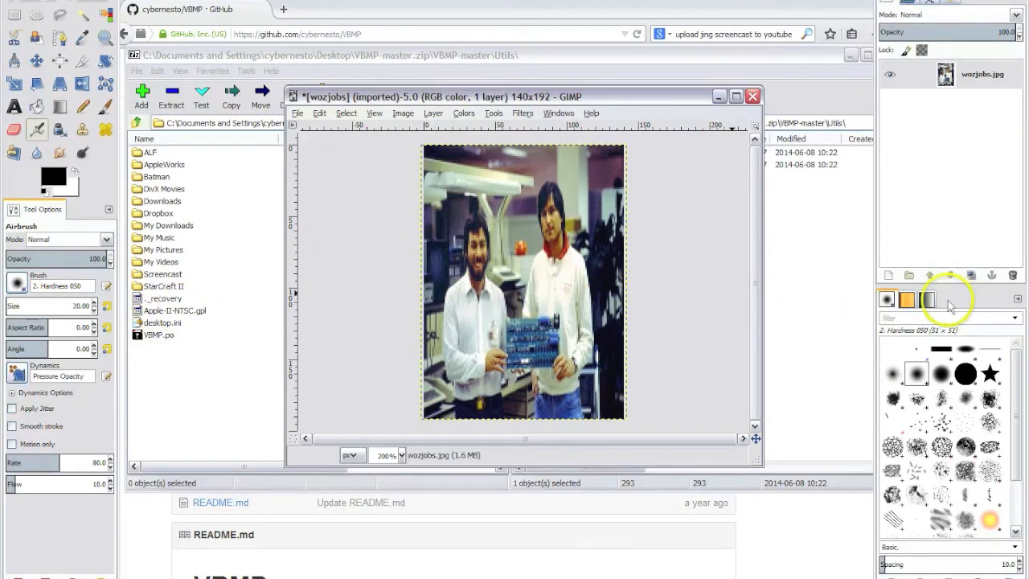
Import the 16-colour Apple-II-NTSC.gpl palette file from My Documents into the Palettes list.
left_click(1014, 297)
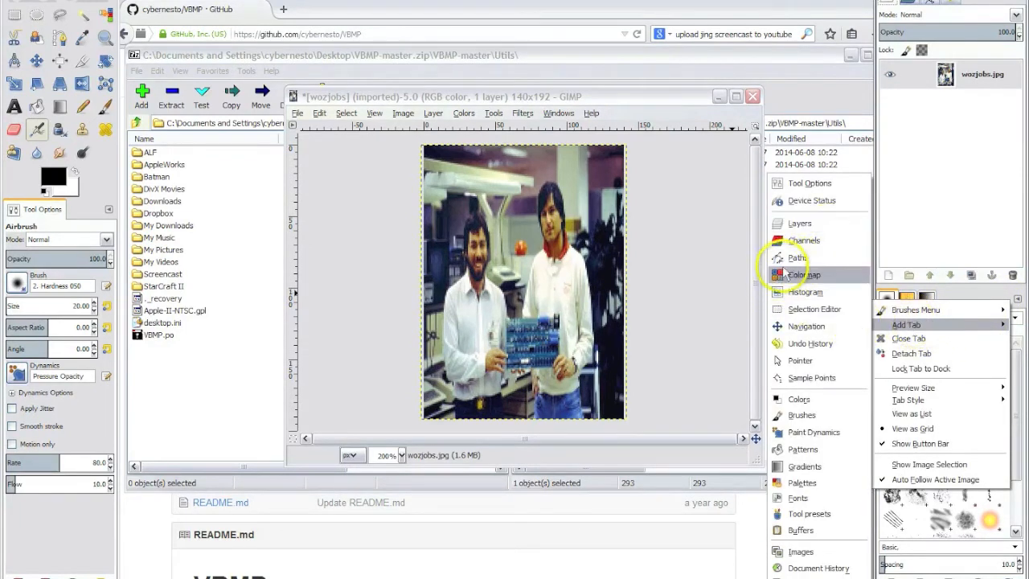
mouse_move(801, 482)
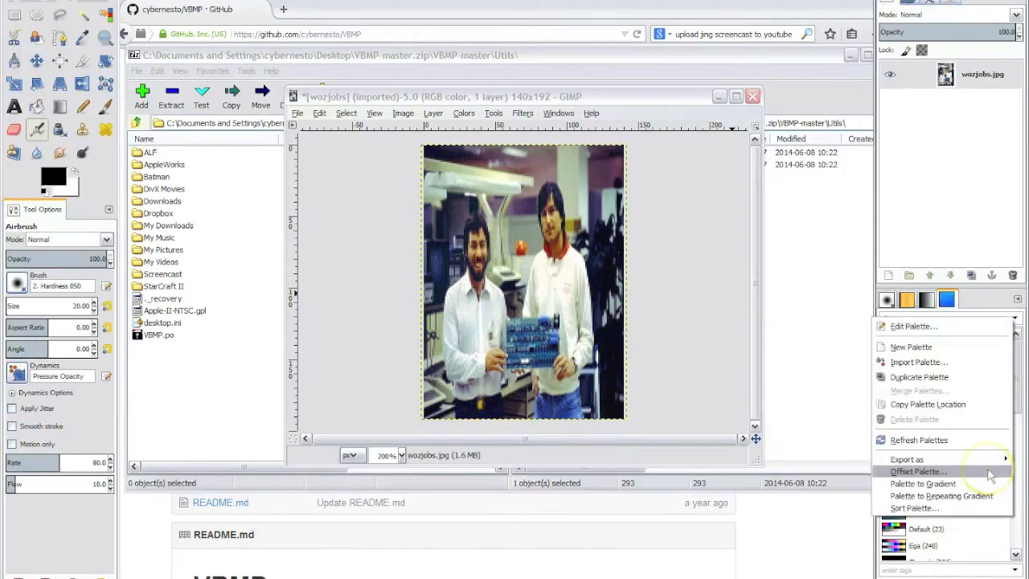
mouse_move(964, 471)
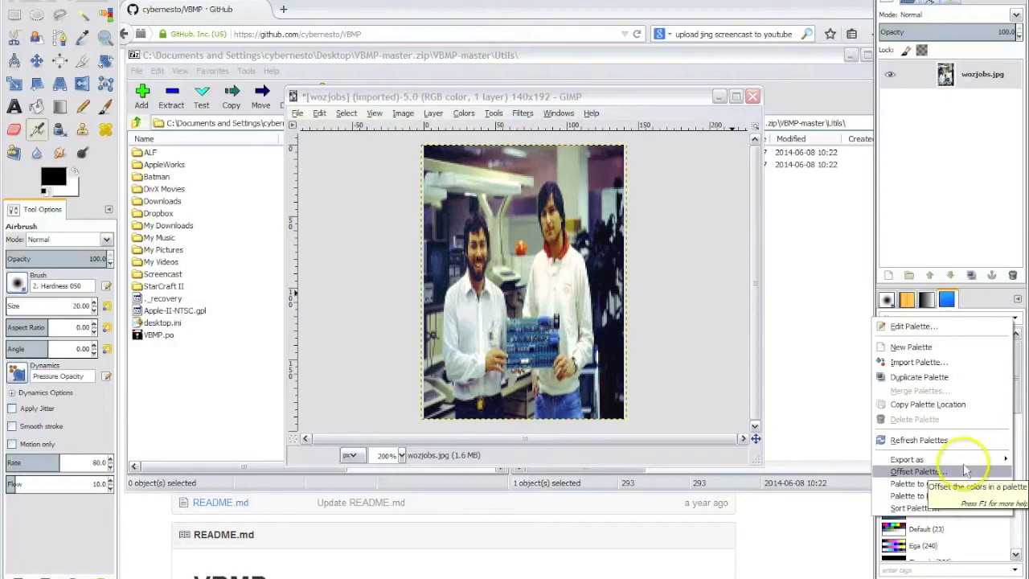
mouse_move(917, 361)
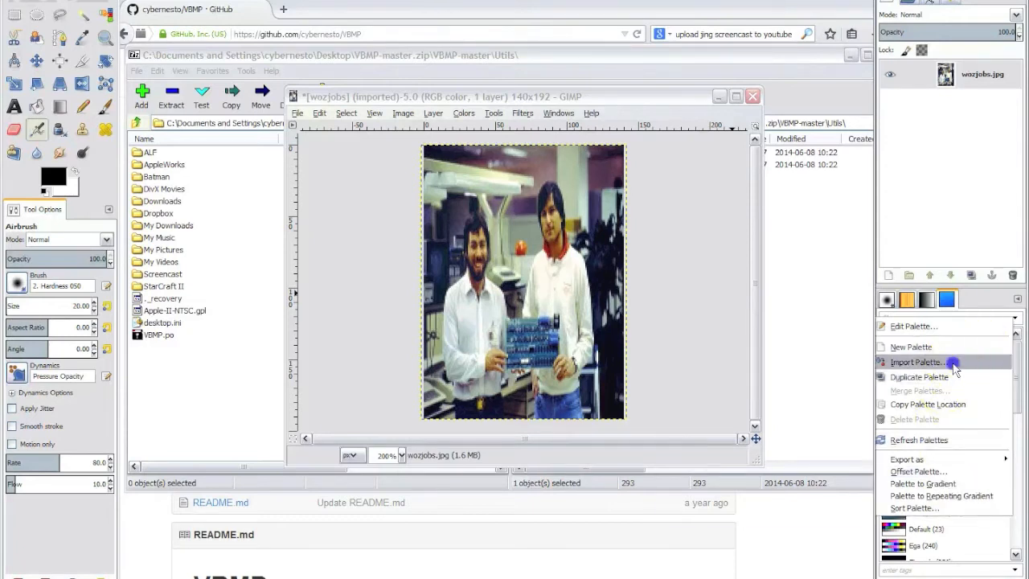
left_click(916, 362)
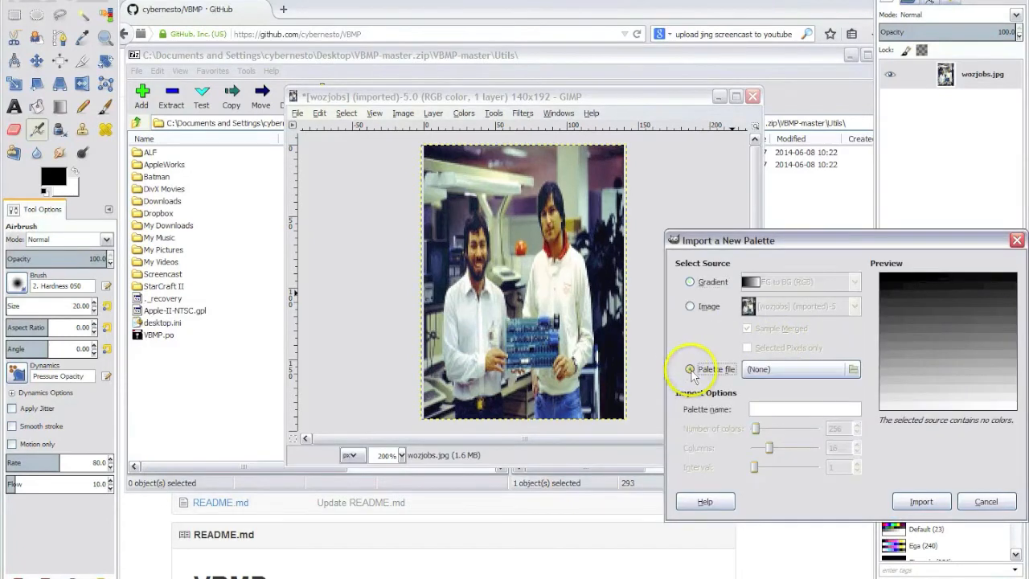
left_click(853, 369)
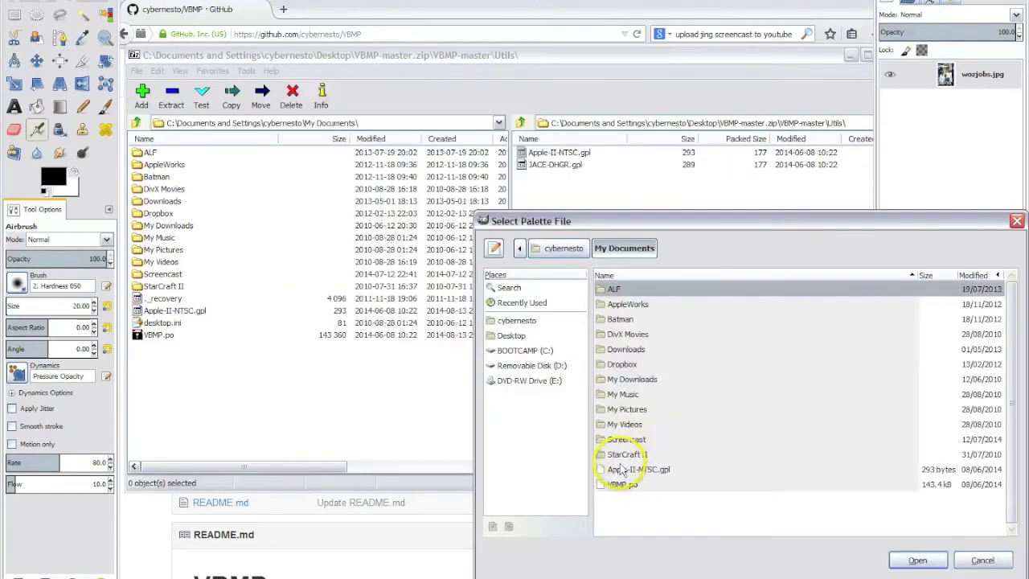
left_click(917, 560)
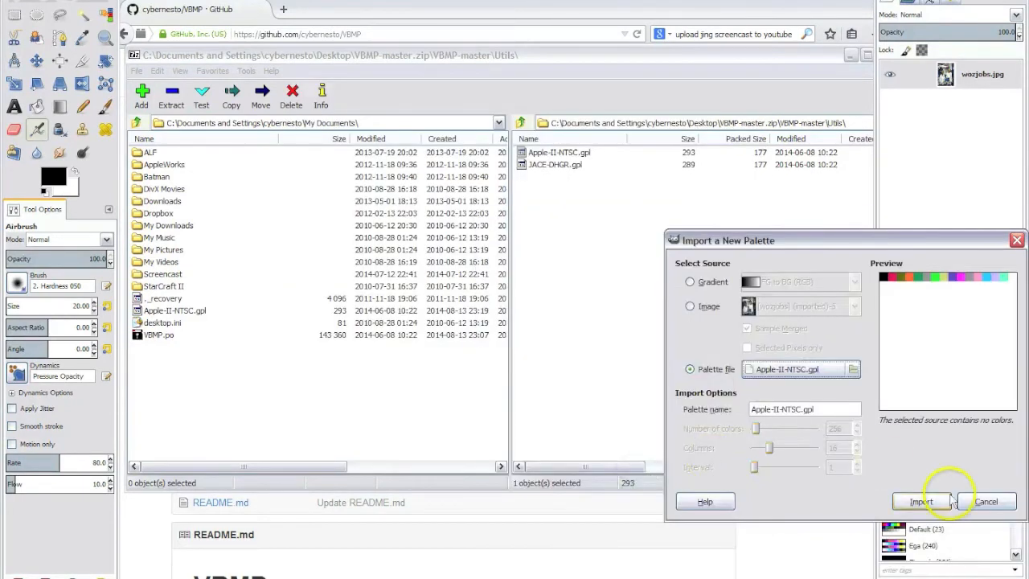
left_click(919, 501)
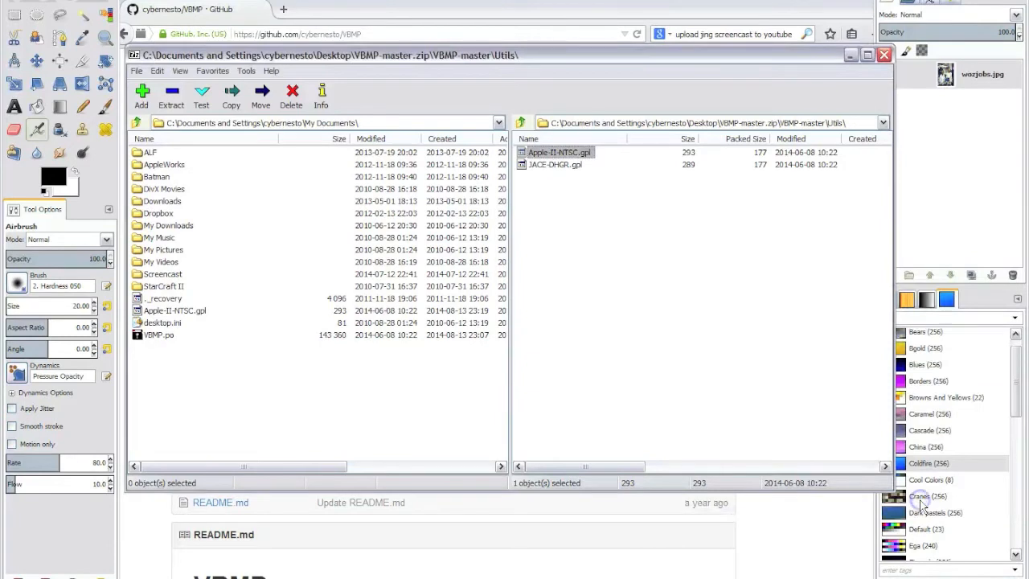
scroll("up", 3)
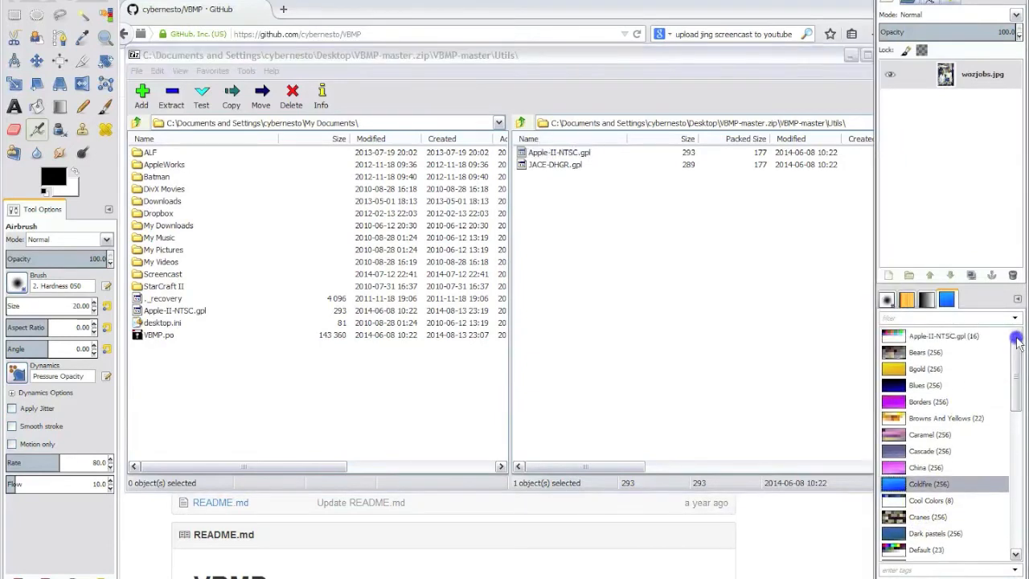
mouse_move(942, 339)
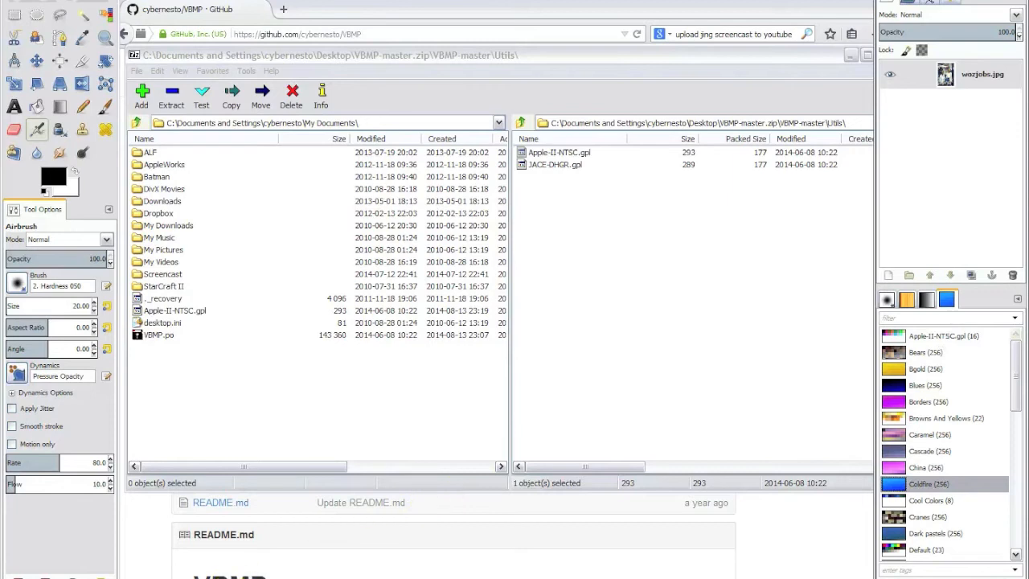
Convert to indexed mode with Apple-II-NTSC palette, unused colours kept, Floyd-Steinberg (normal) dithering.
left_click(403, 113)
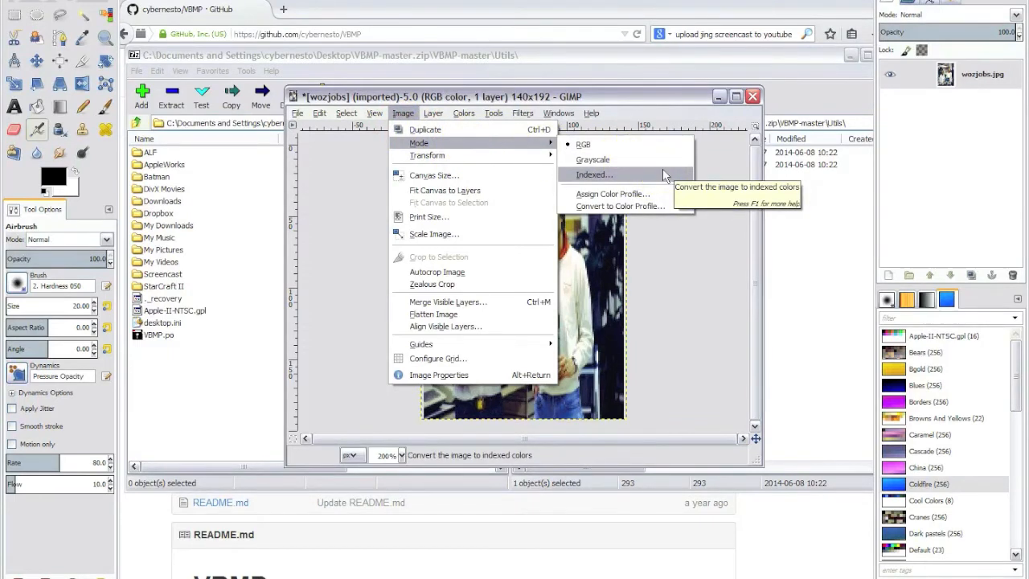
left_click(594, 175)
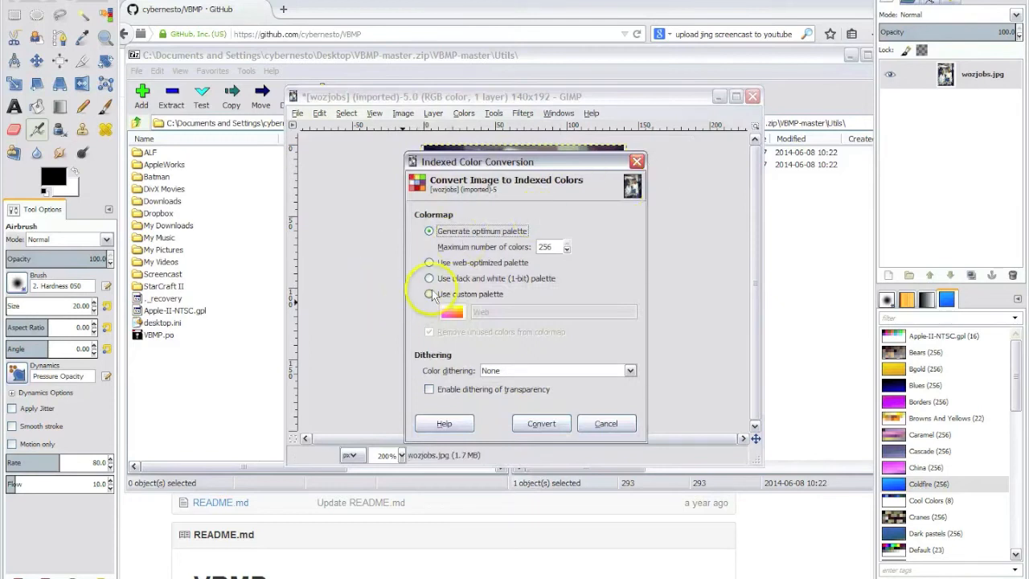
left_click(429, 293)
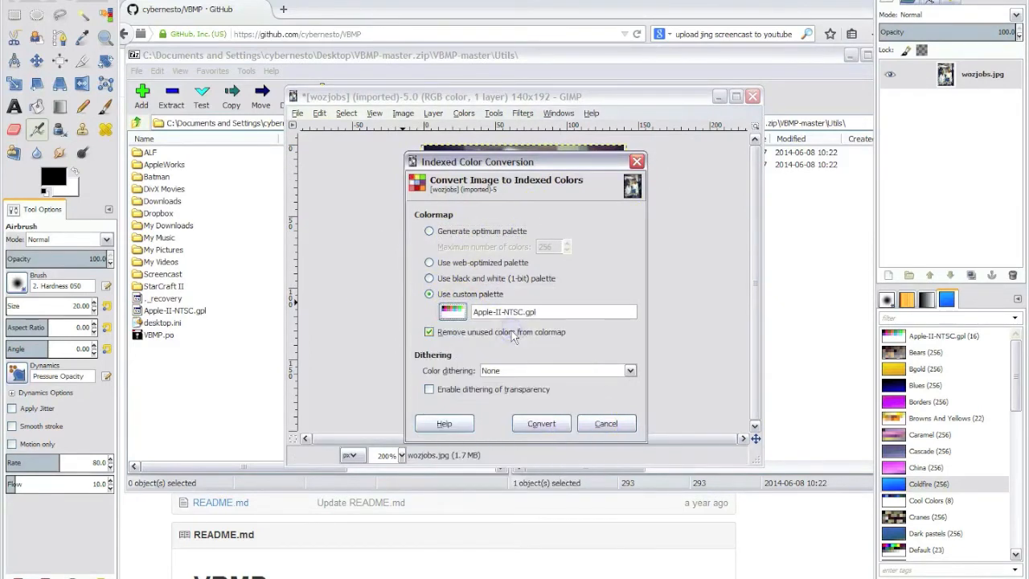
left_click(429, 332)
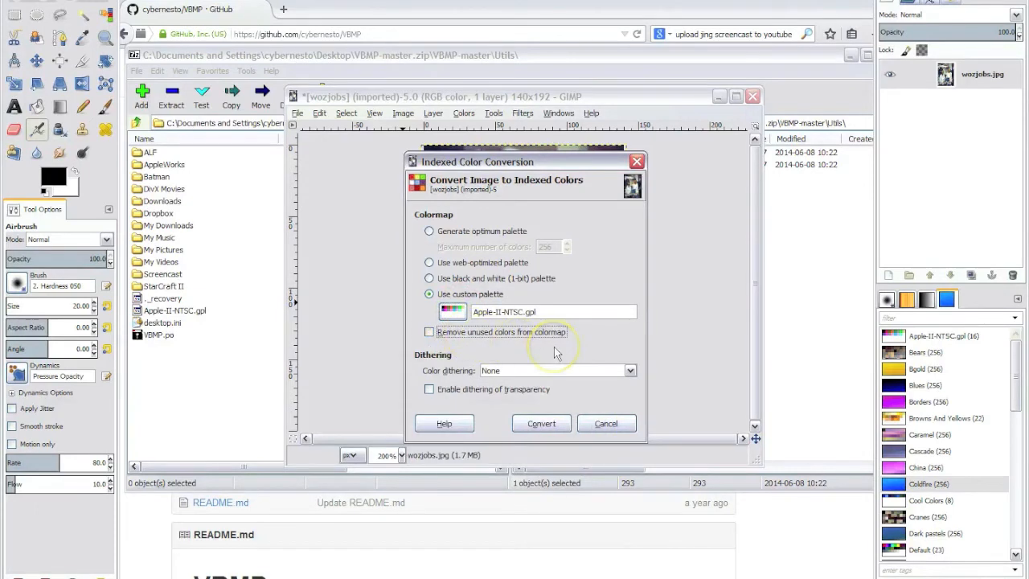
mouse_move(543, 374)
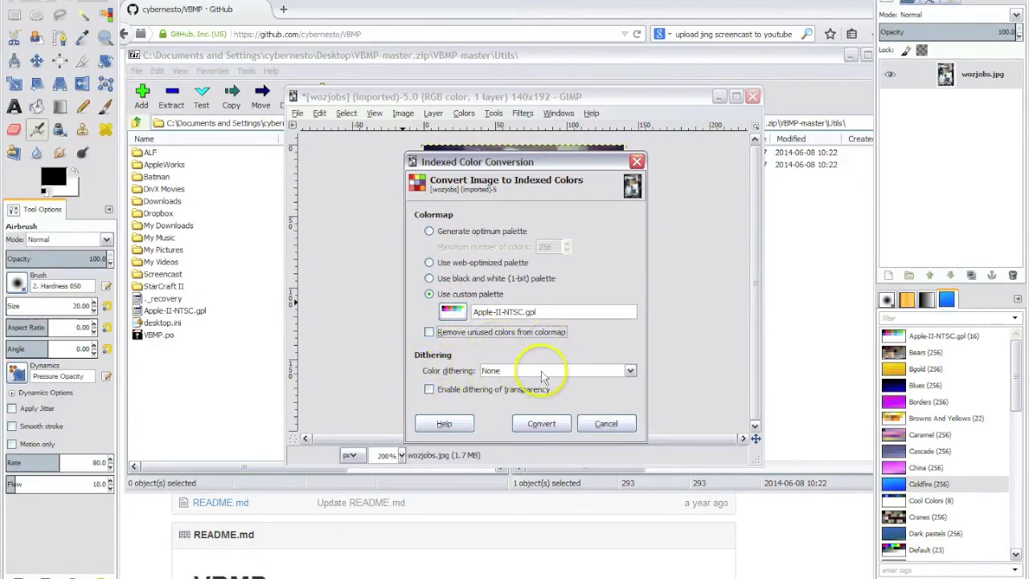
left_click(630, 370)
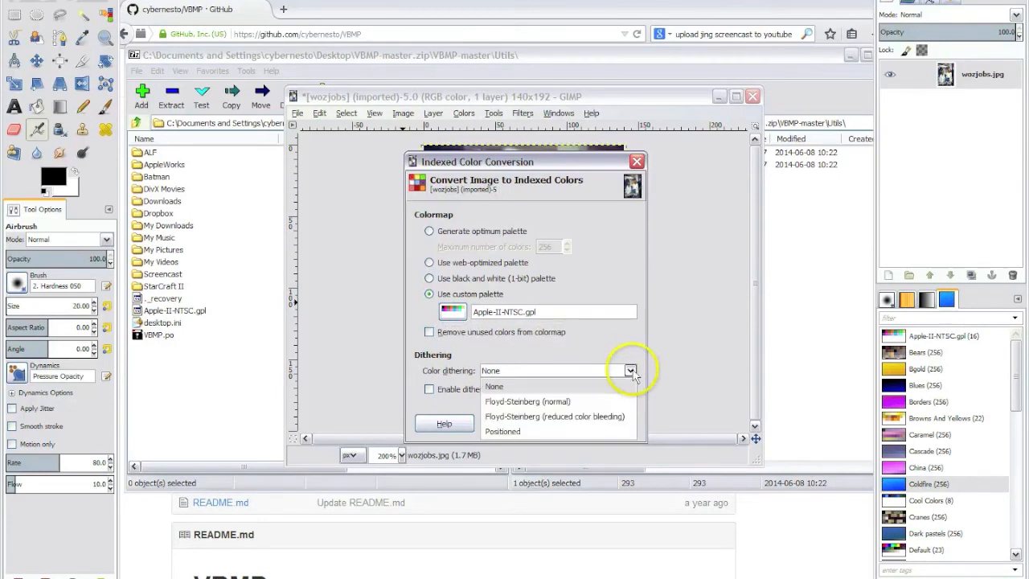
left_click(527, 401)
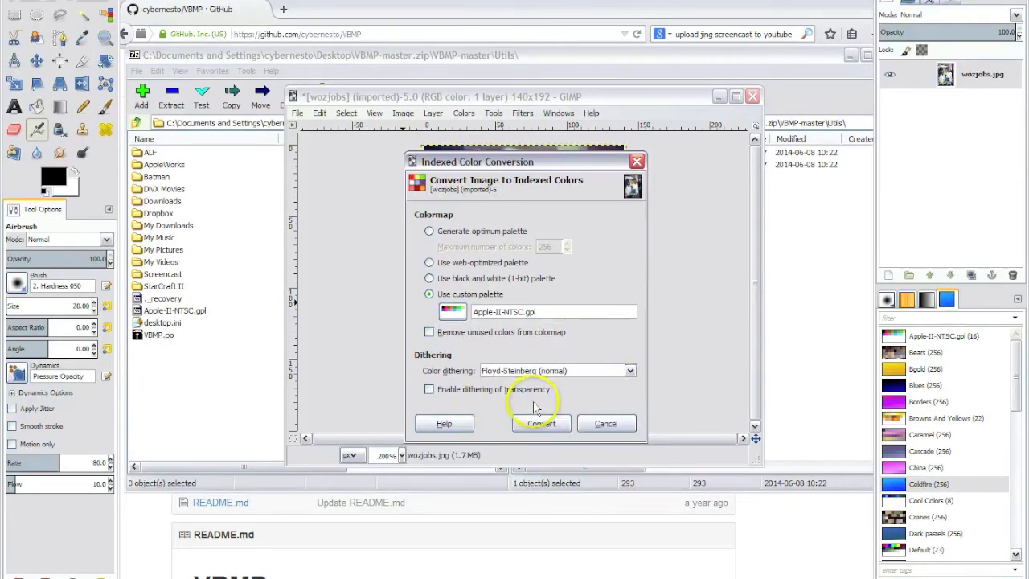
mouse_move(550, 369)
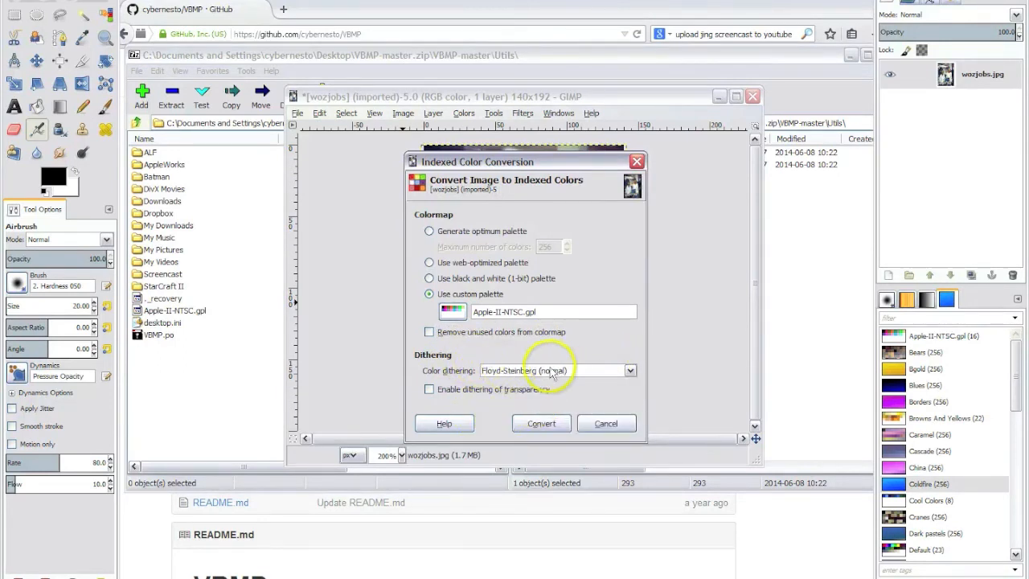
left_click(541, 423)
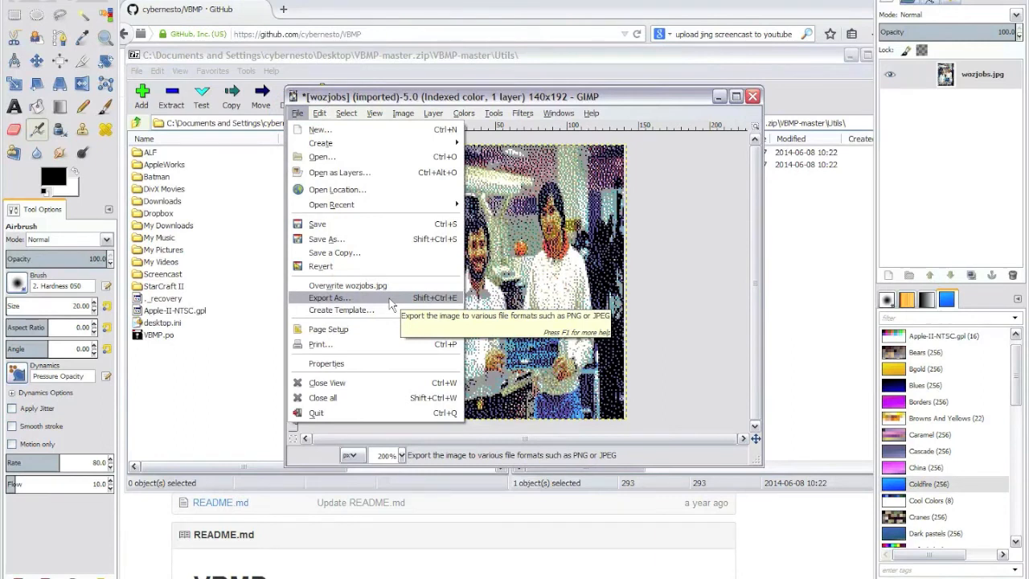
Export the image as wozjobs.bmp in My Pictures, accepting the transparency warning.
left_click(329, 297)
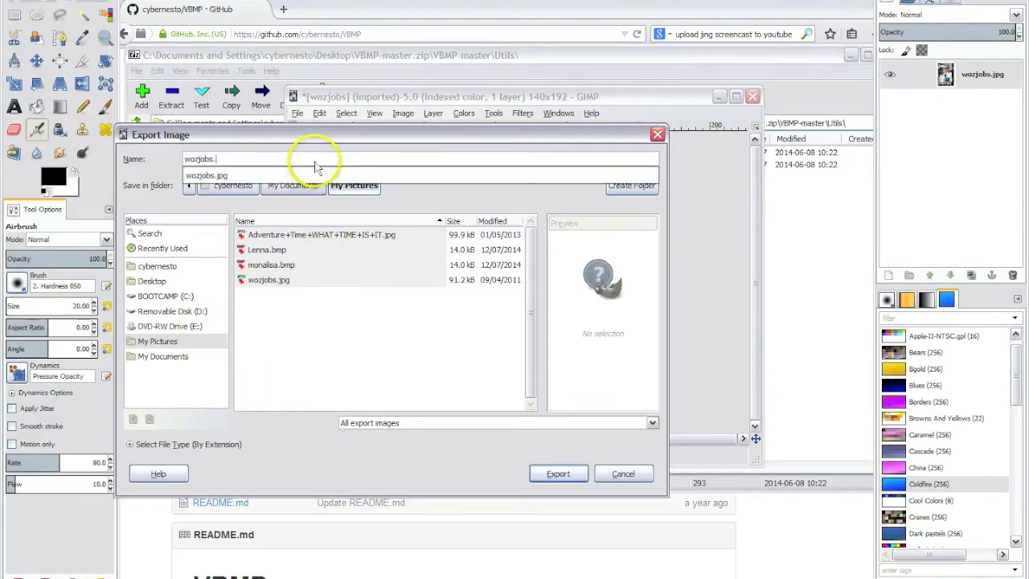
type("bmp")
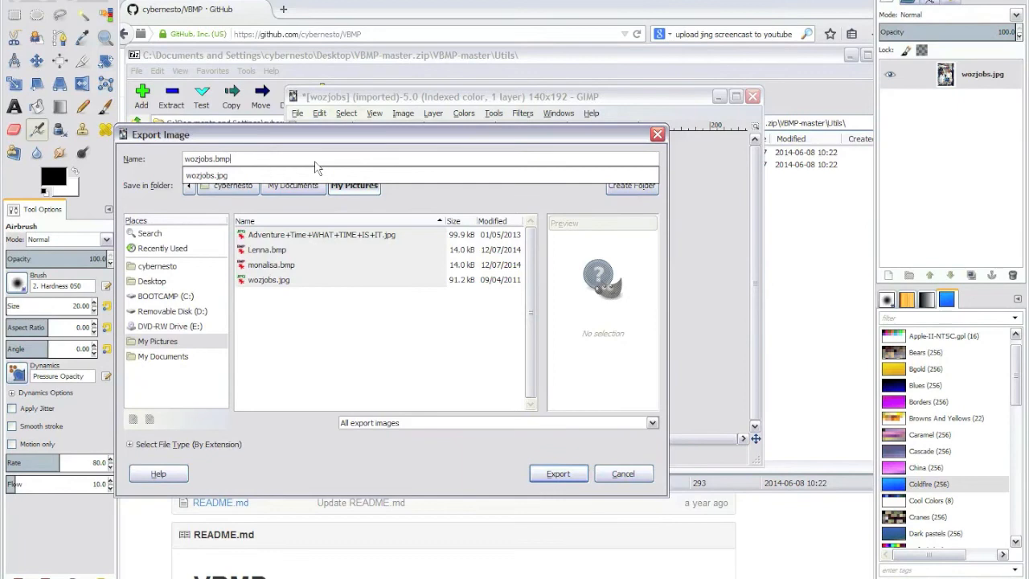
left_click(556, 472)
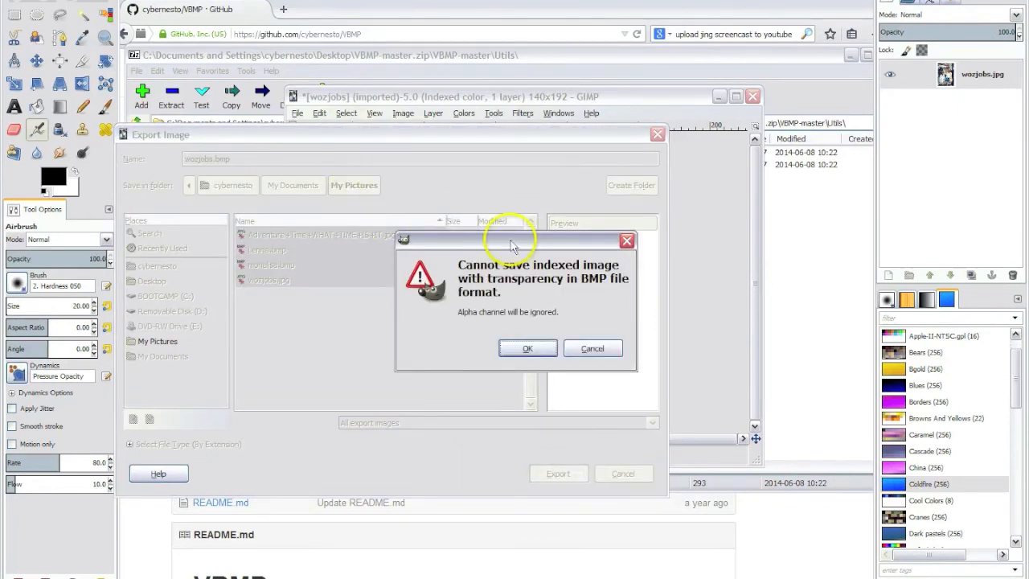
mouse_move(492, 350)
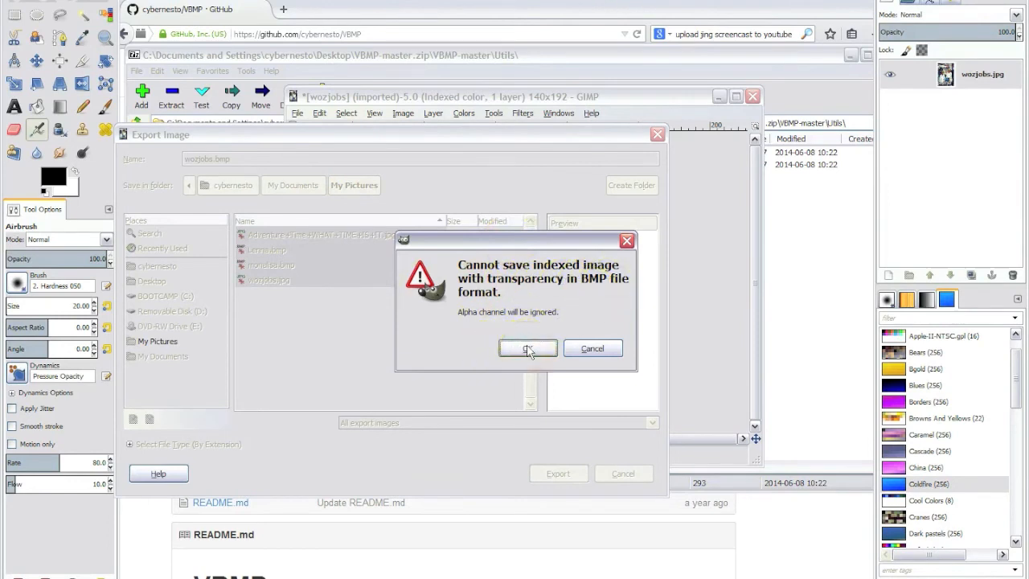
left_click(527, 348)
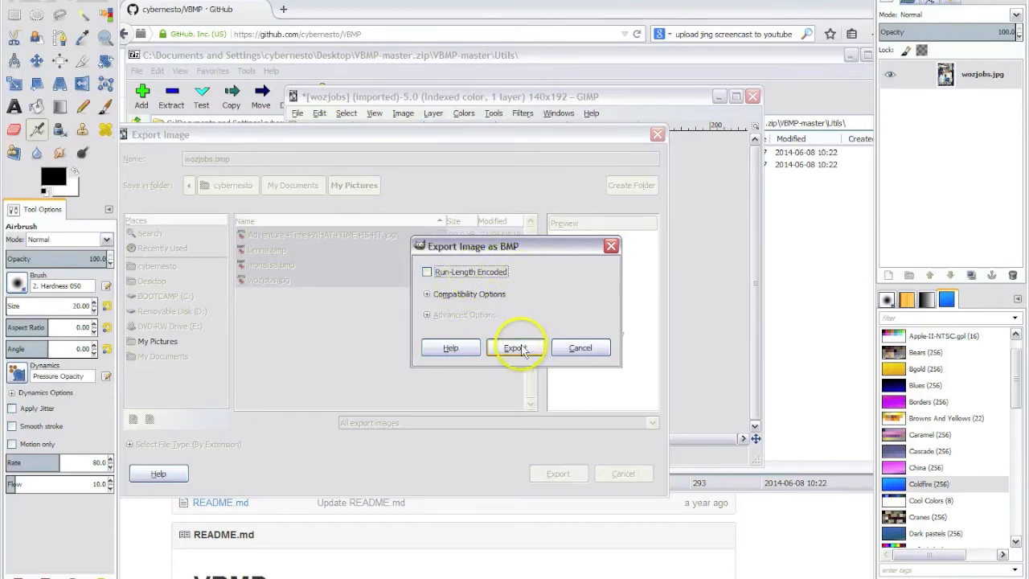
left_click(515, 347)
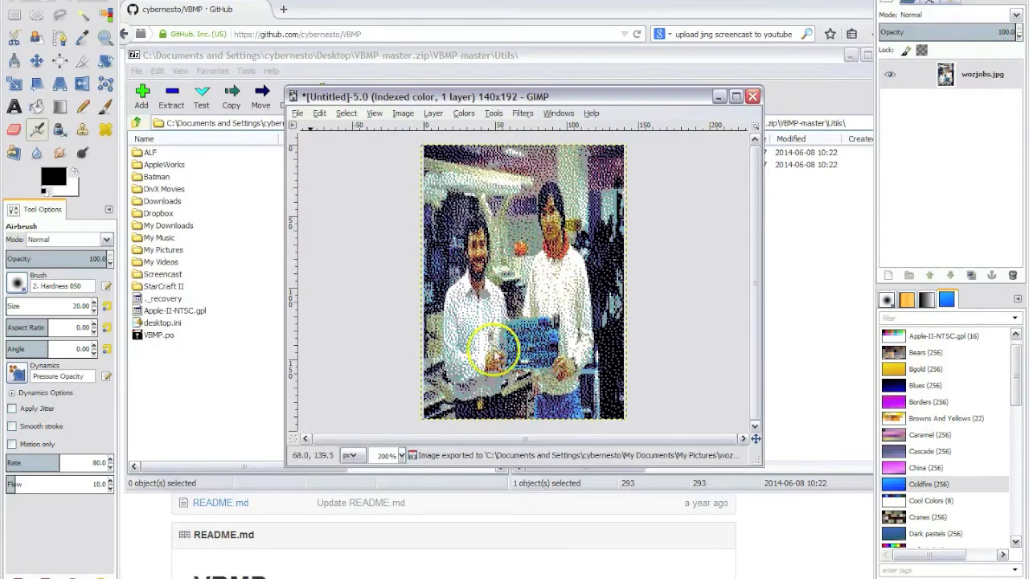
mouse_move(248, 391)
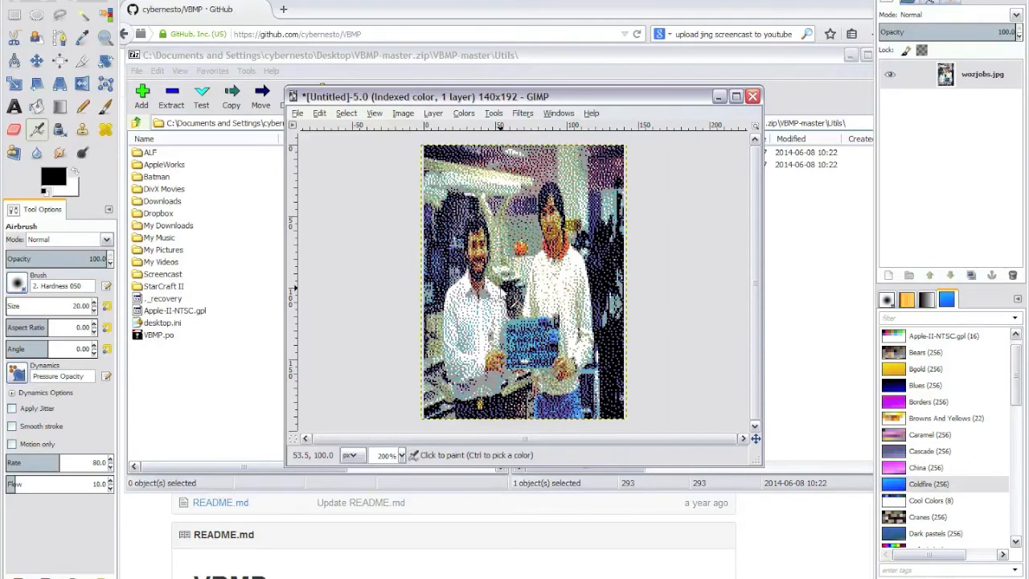
mouse_move(199, 399)
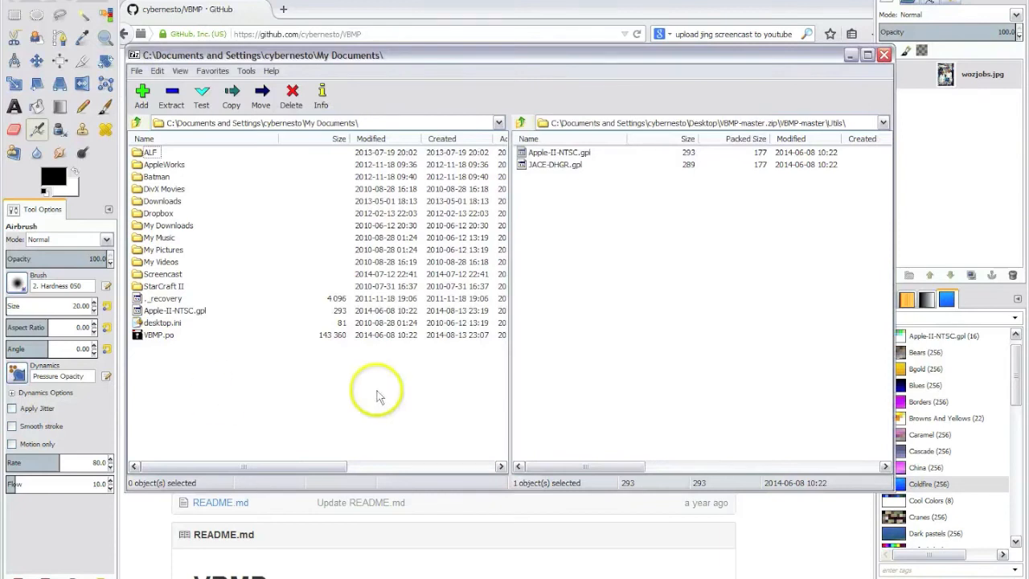
mouse_move(342, 425)
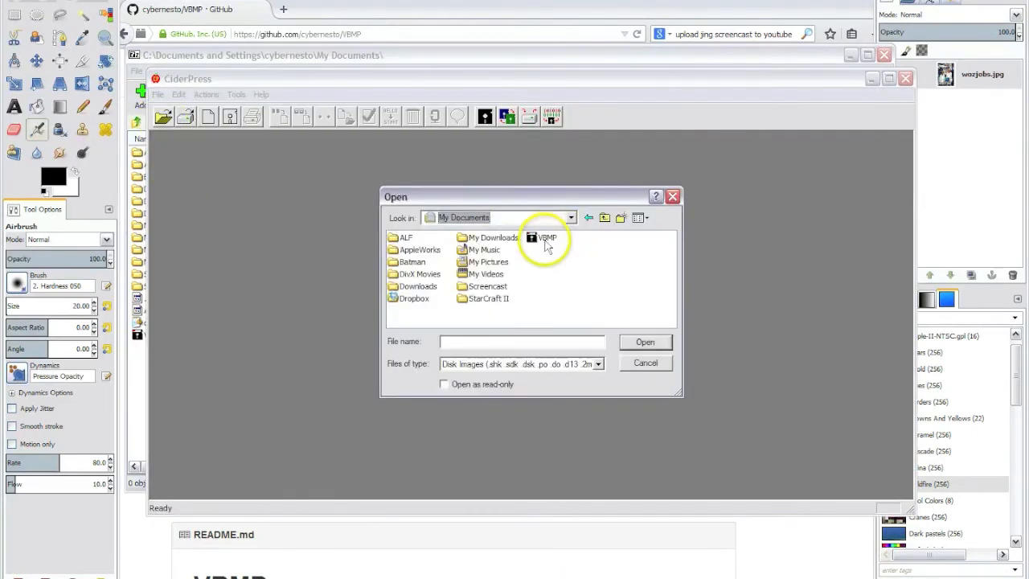
Open VBMP.po and delete its eight .BMP files, starting from A2C1984.BMP.
double_click(546, 237)
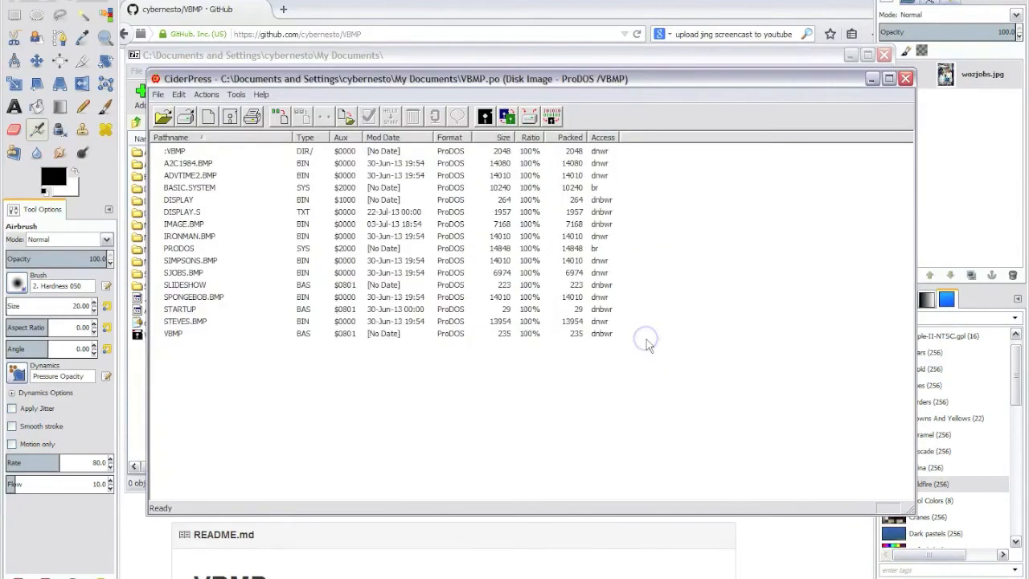
mouse_move(458, 85)
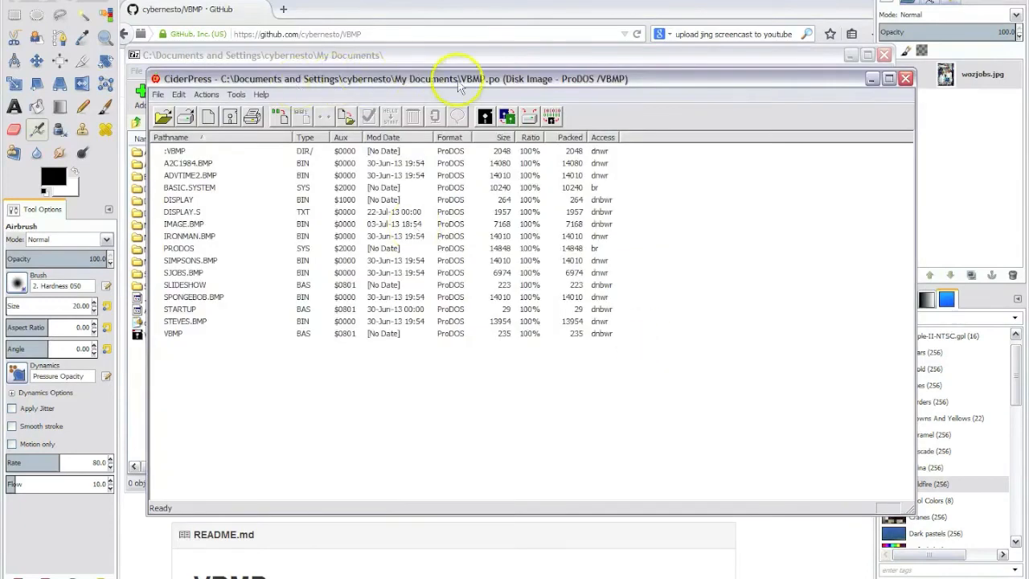
mouse_move(204, 163)
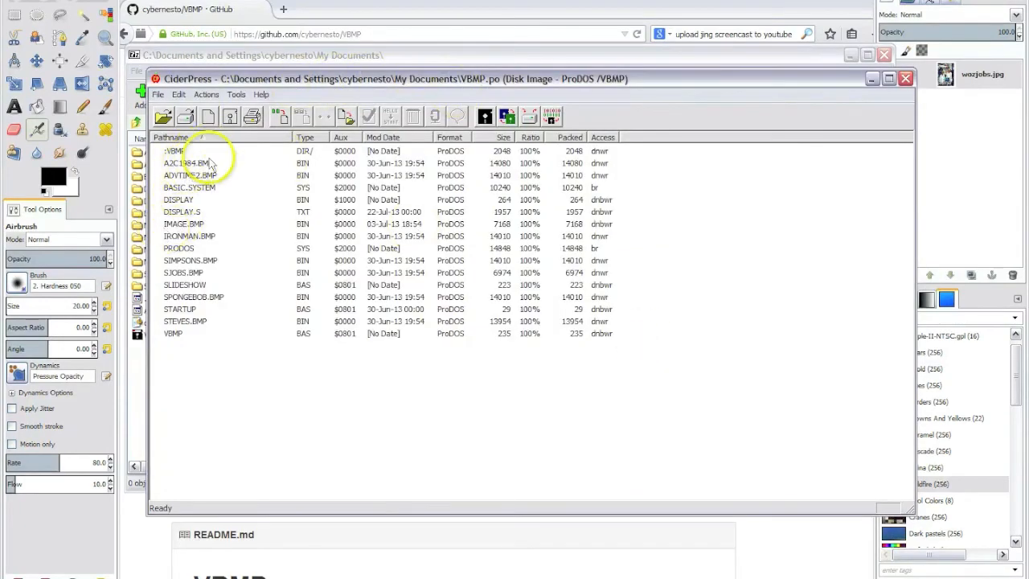
mouse_move(445, 85)
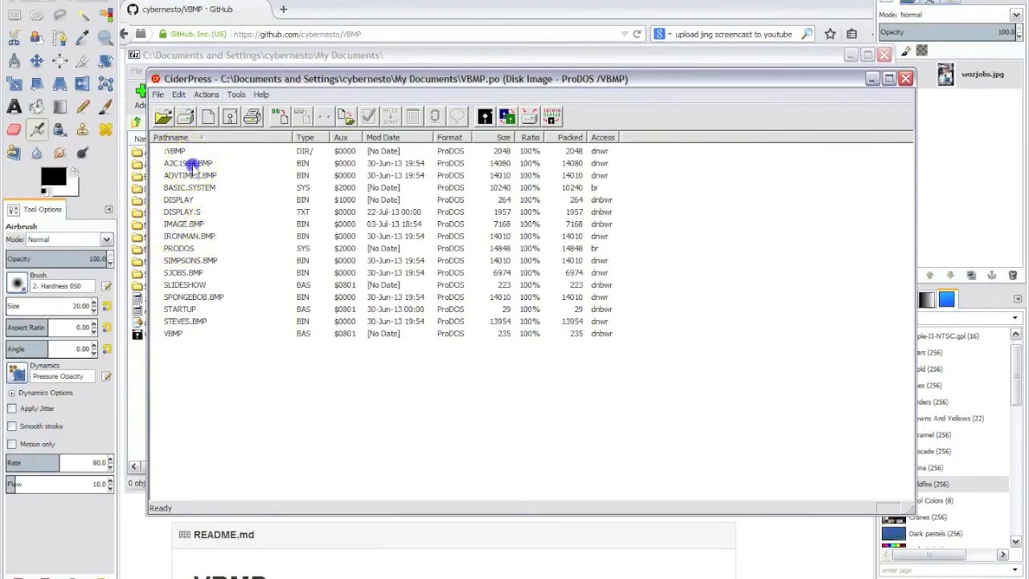
left_click(188, 163)
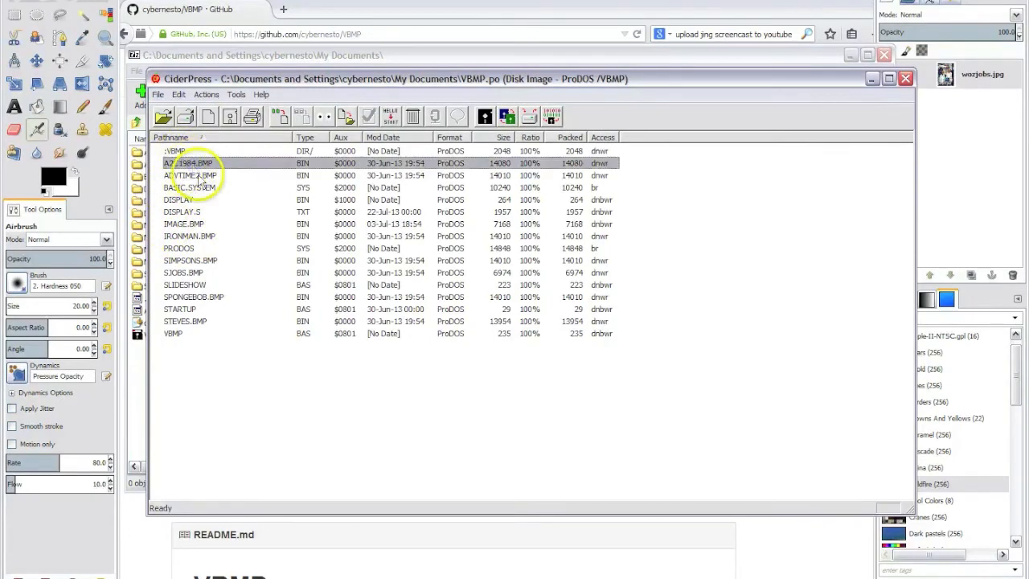
left_click(183, 223)
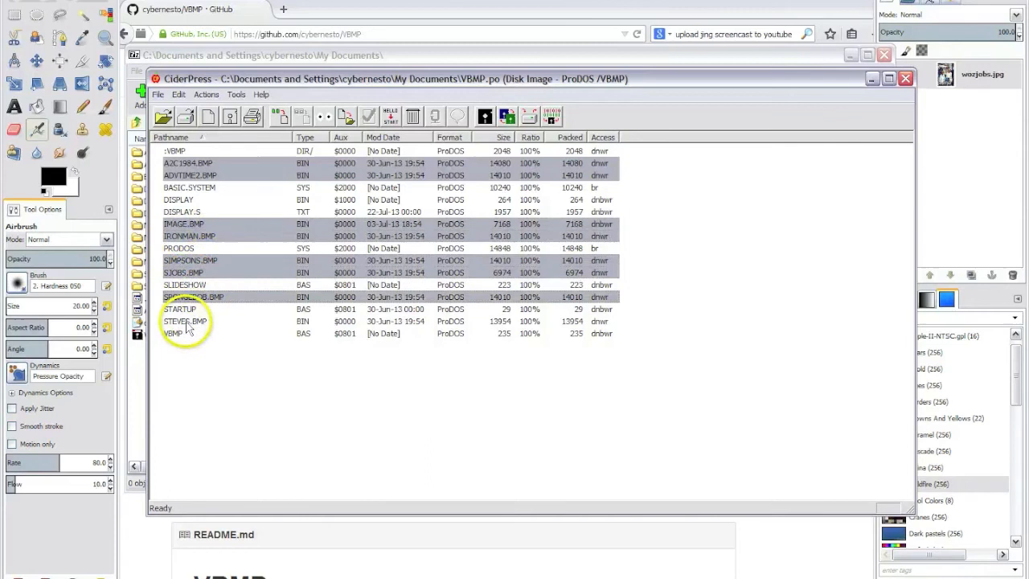
right_click(185, 320)
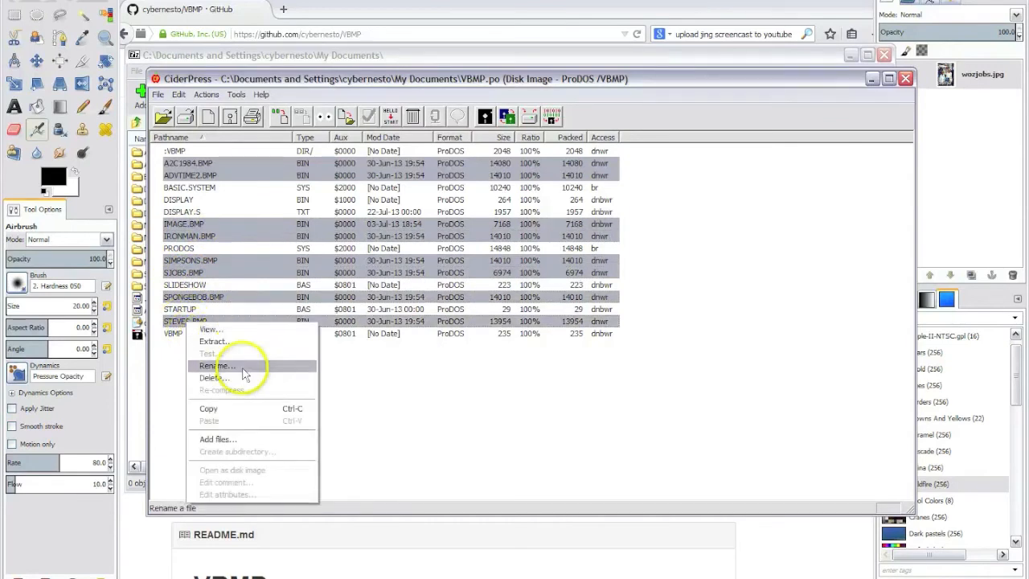
left_click(214, 377)
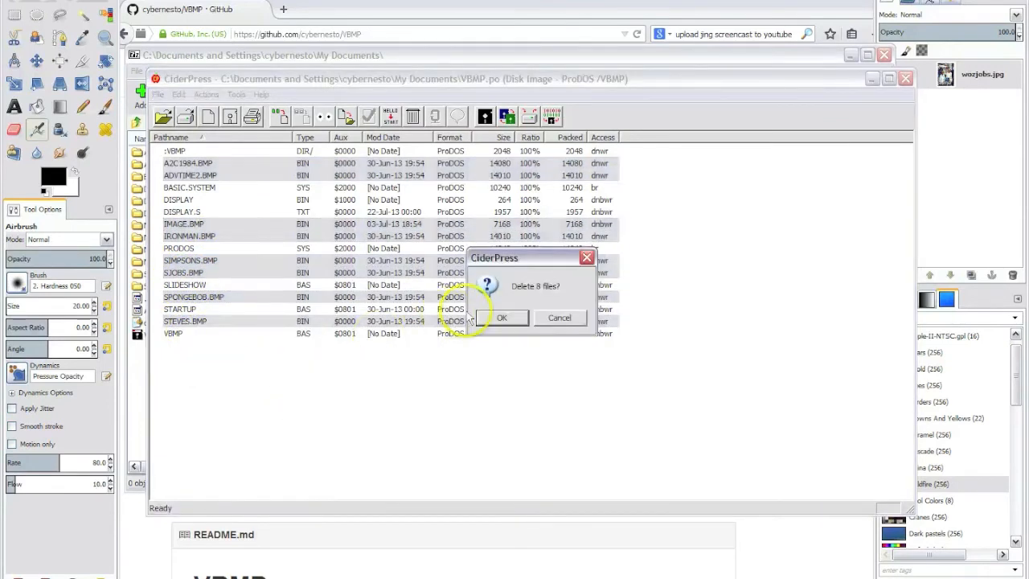
left_click(501, 317)
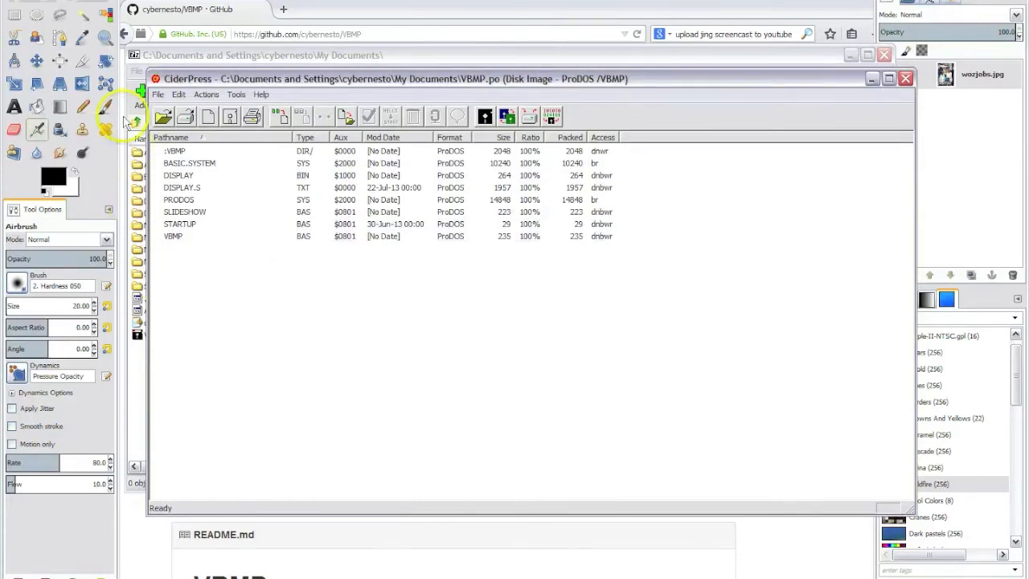
mouse_move(208, 299)
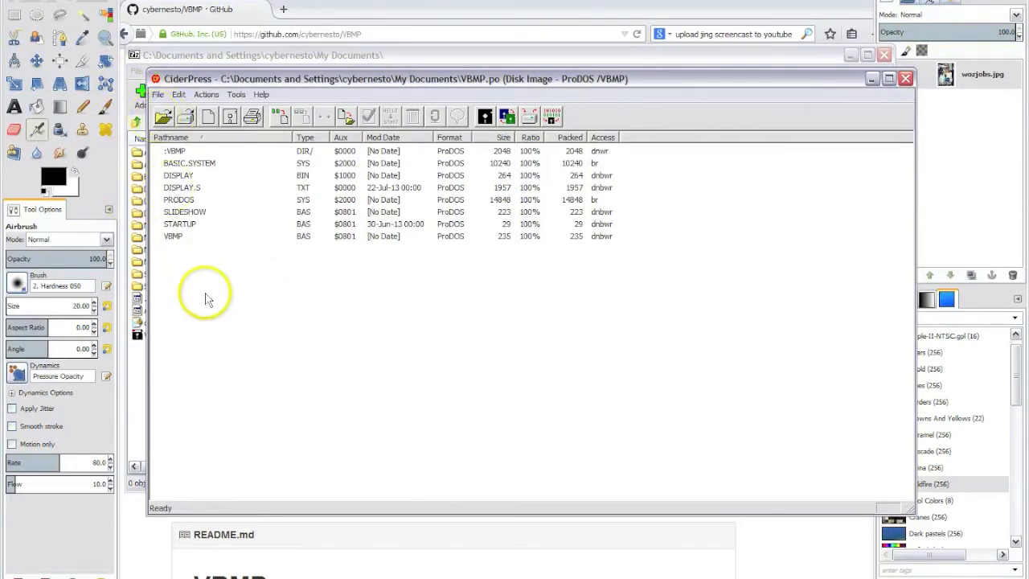
Add the three BMP images LENNA, MONALISA and WOZJOBS from My Pictures to VBMP.po.
right_click(205, 294)
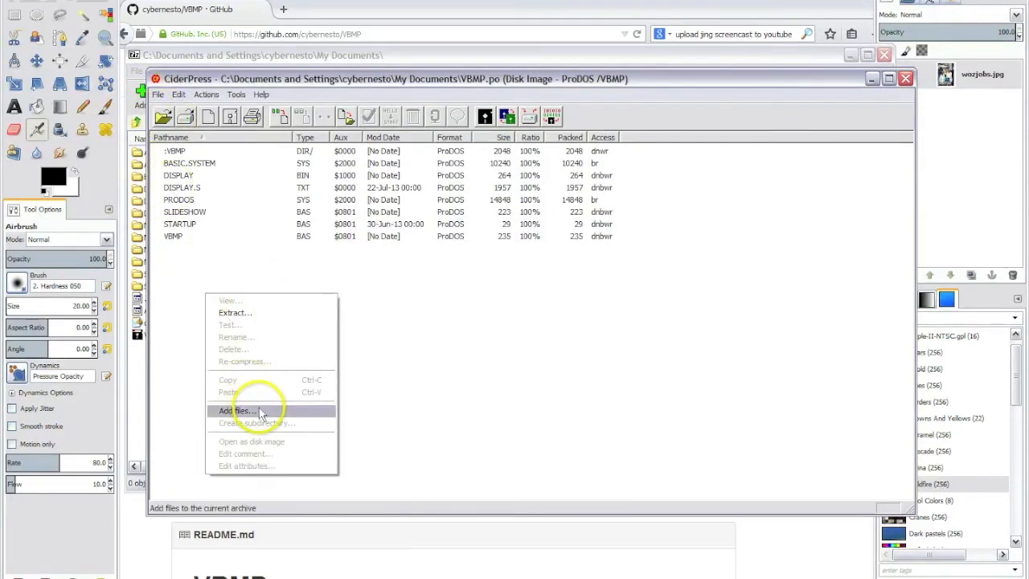
left_click(237, 410)
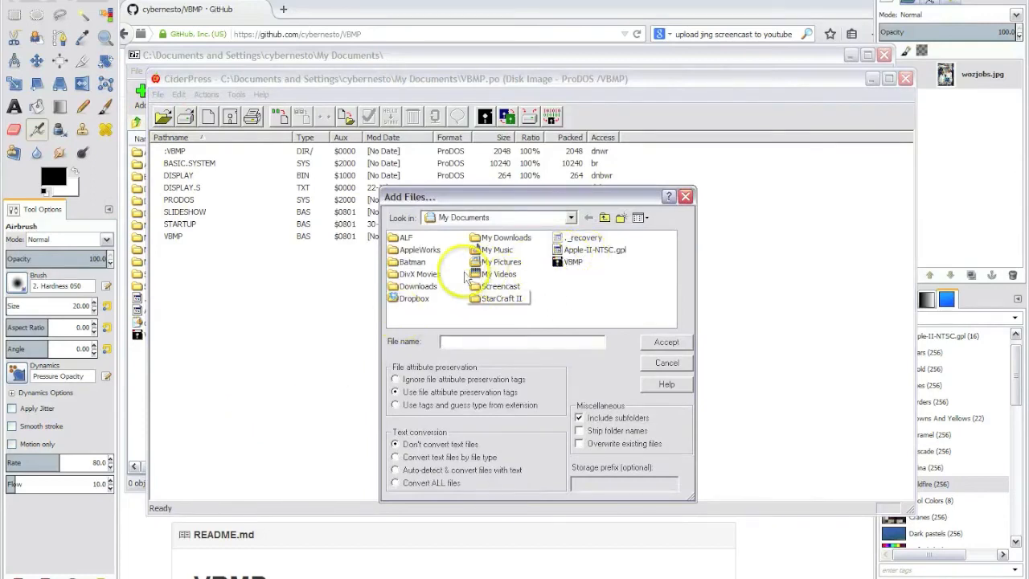
double_click(501, 261)
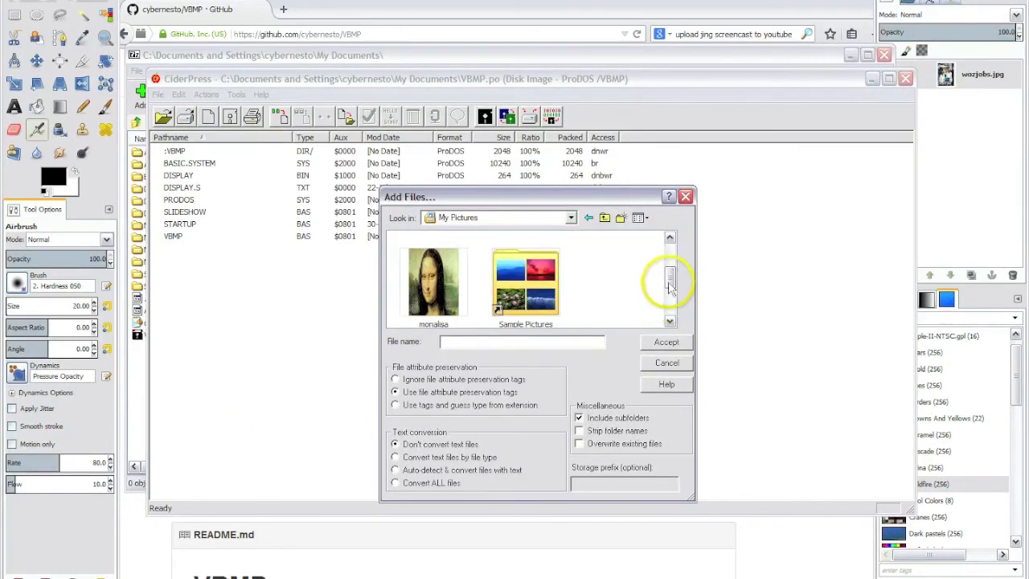
scroll("down", 3)
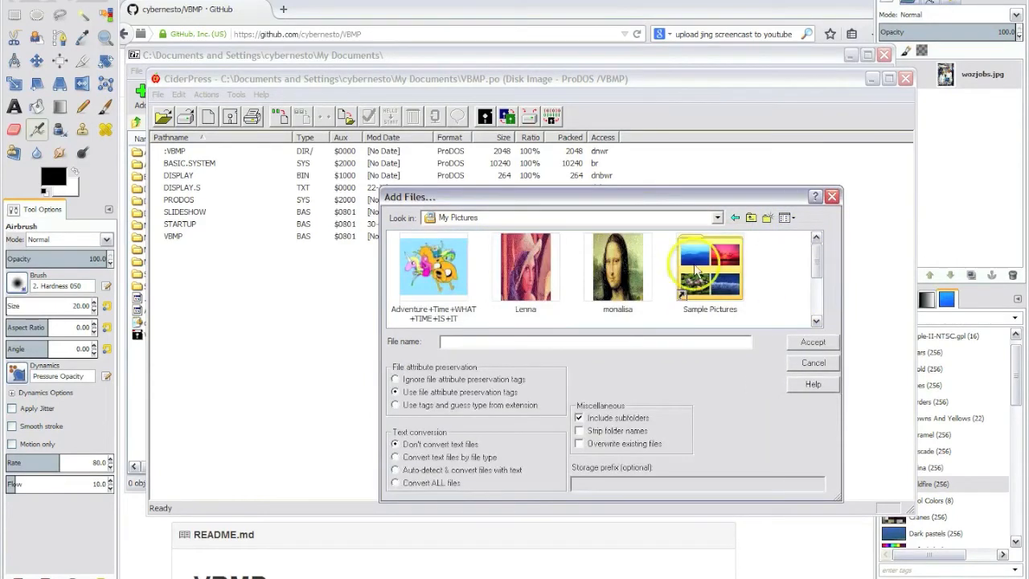
left_click(617, 265)
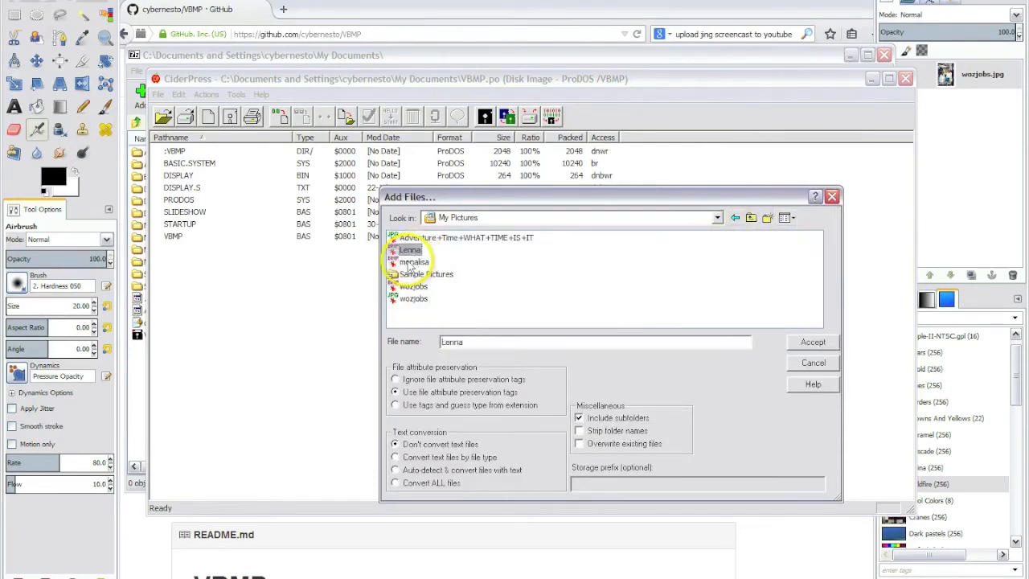
left_click(413, 261)
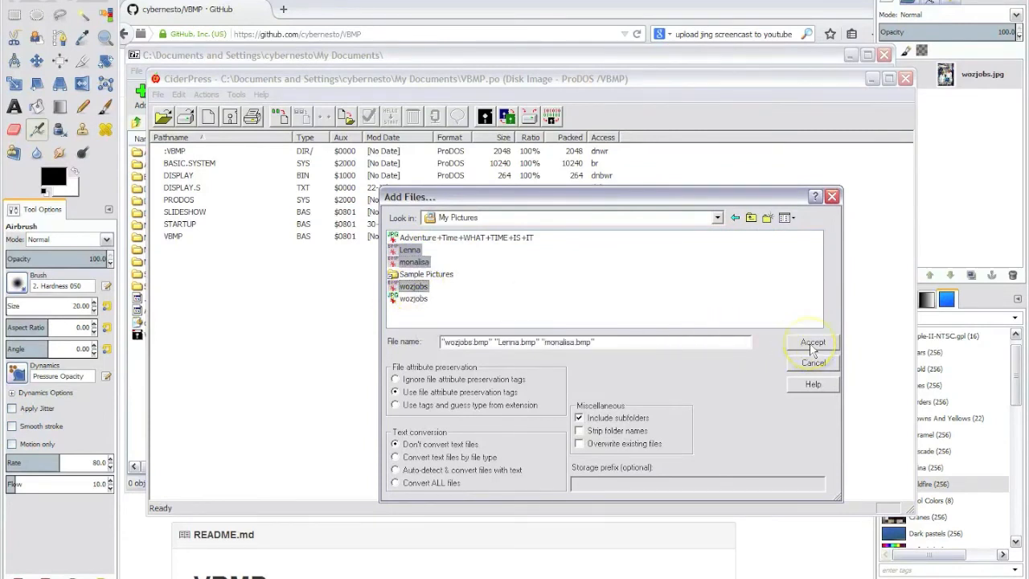
left_click(812, 341)
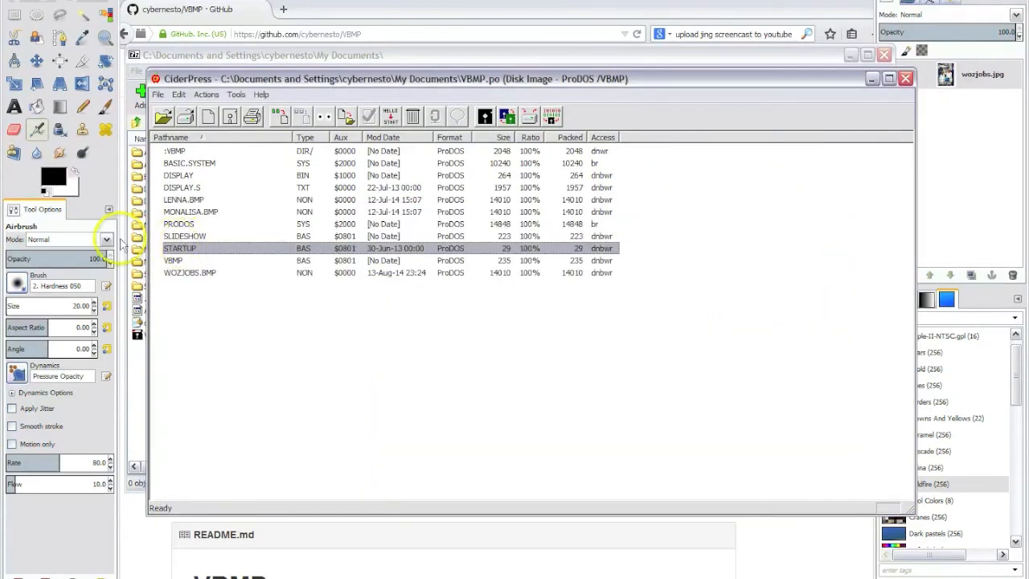
Delete the SLIDESHOW and STARTUP programs from the disk image.
left_click(185, 236)
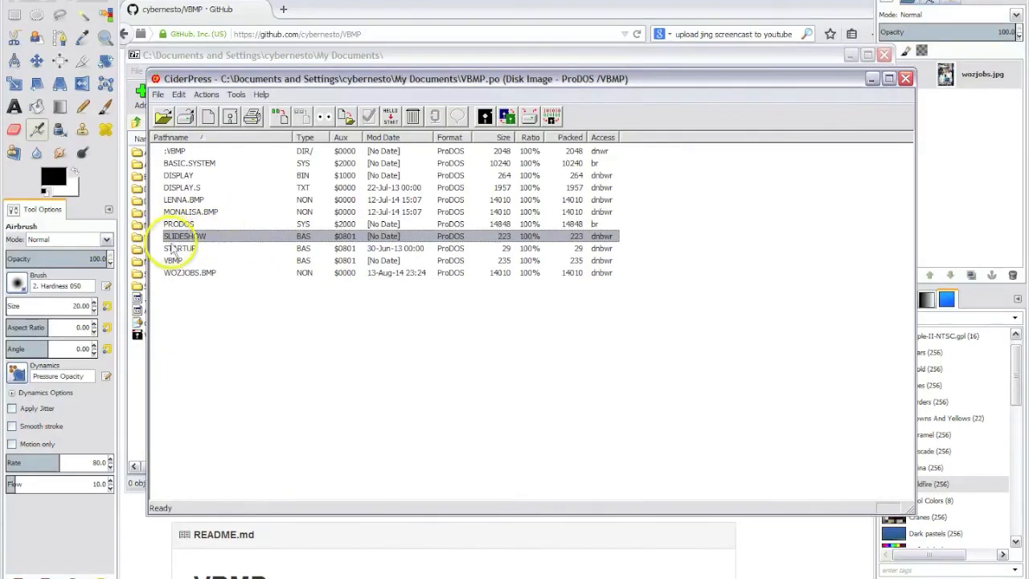
left_click(179, 247)
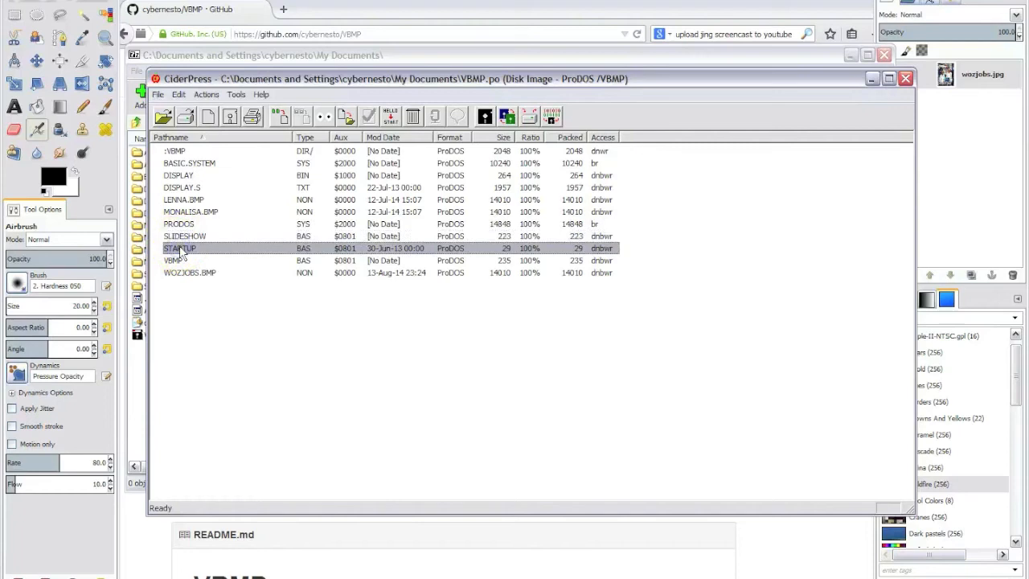
left_click(190, 211)
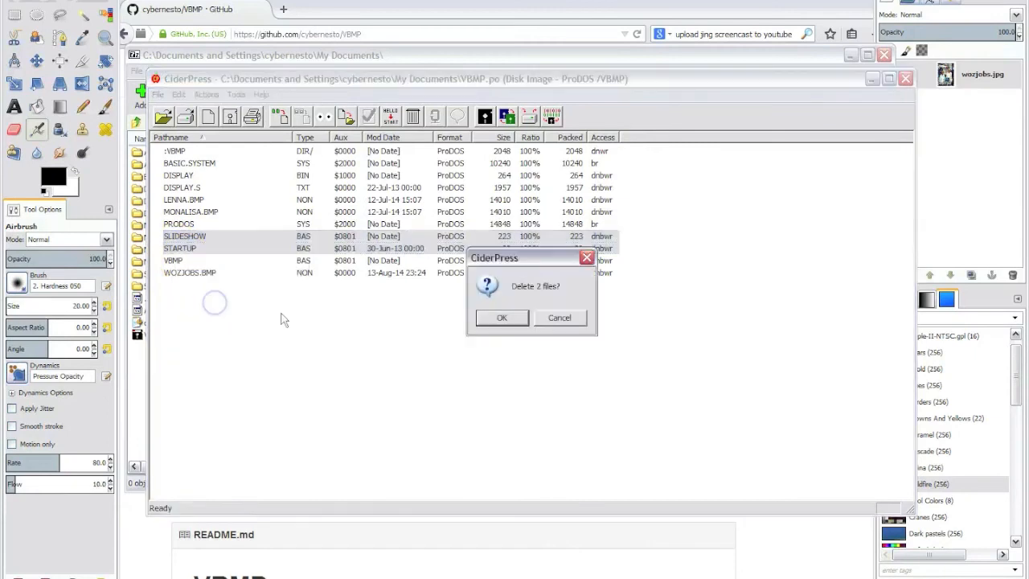
left_click(501, 316)
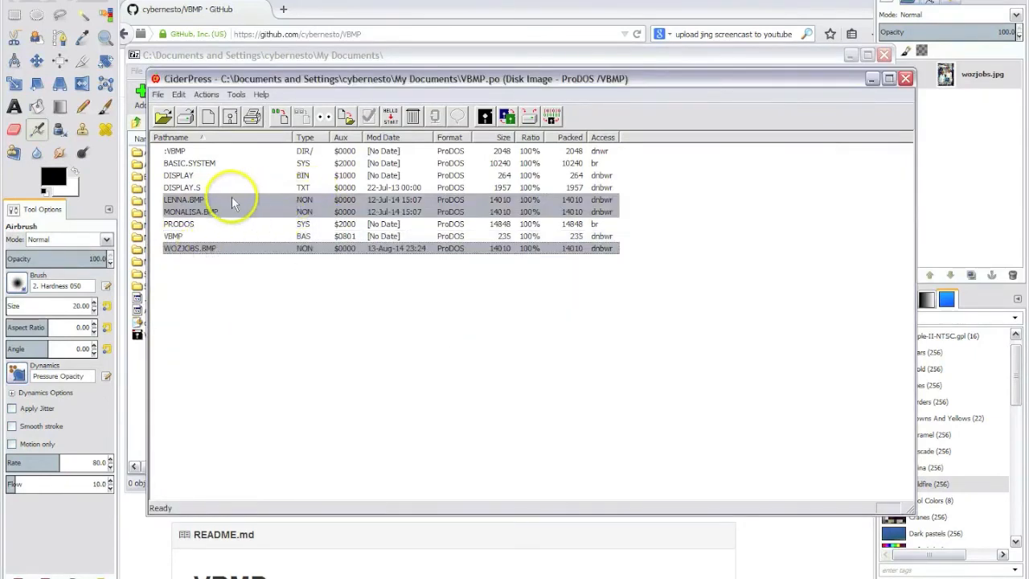
mouse_move(326, 202)
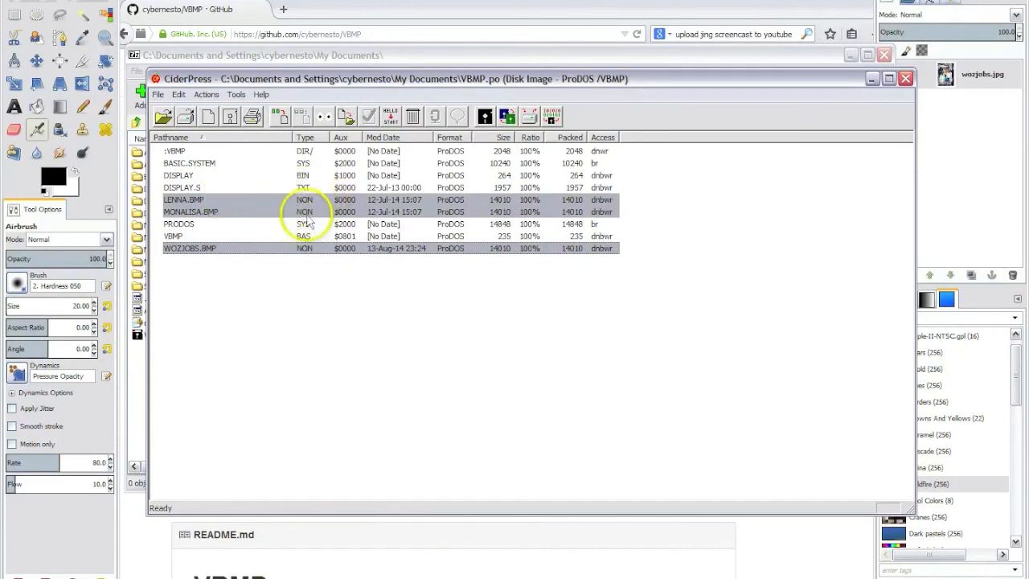
mouse_move(264, 210)
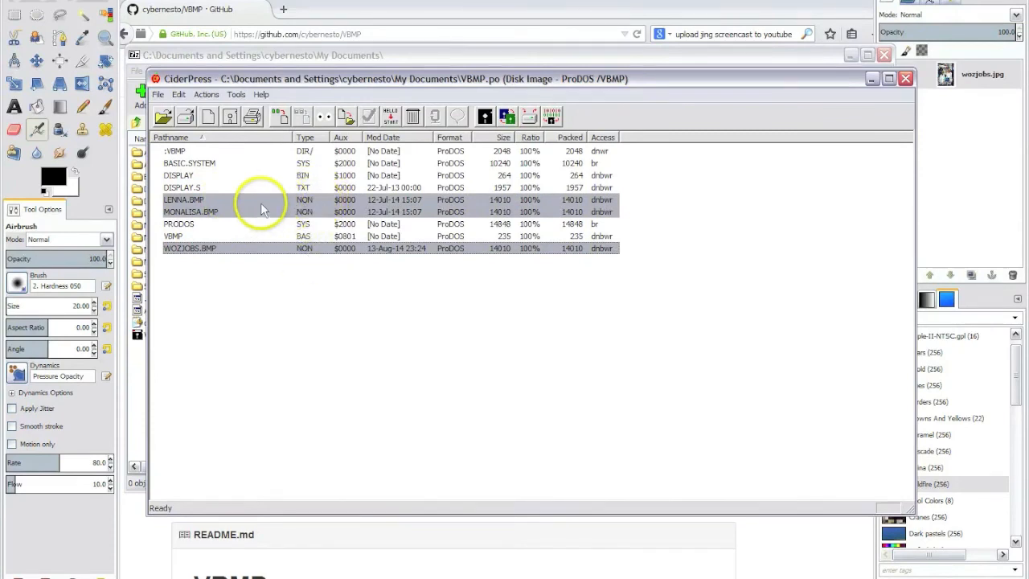
Change LENNA.BMP's ProDOS file type to Binary (BIN $06).
right_click(261, 209)
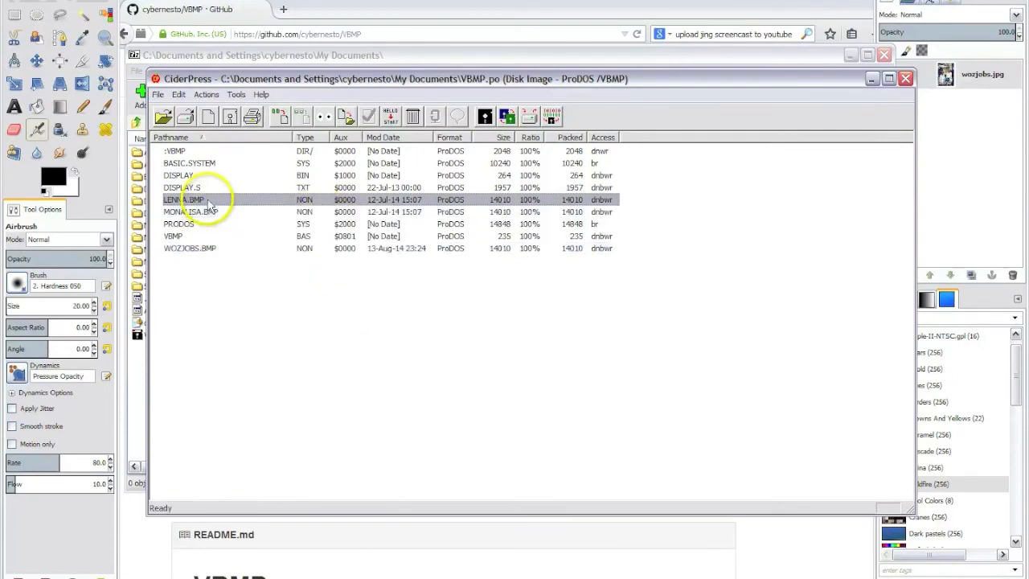
right_click(193, 200)
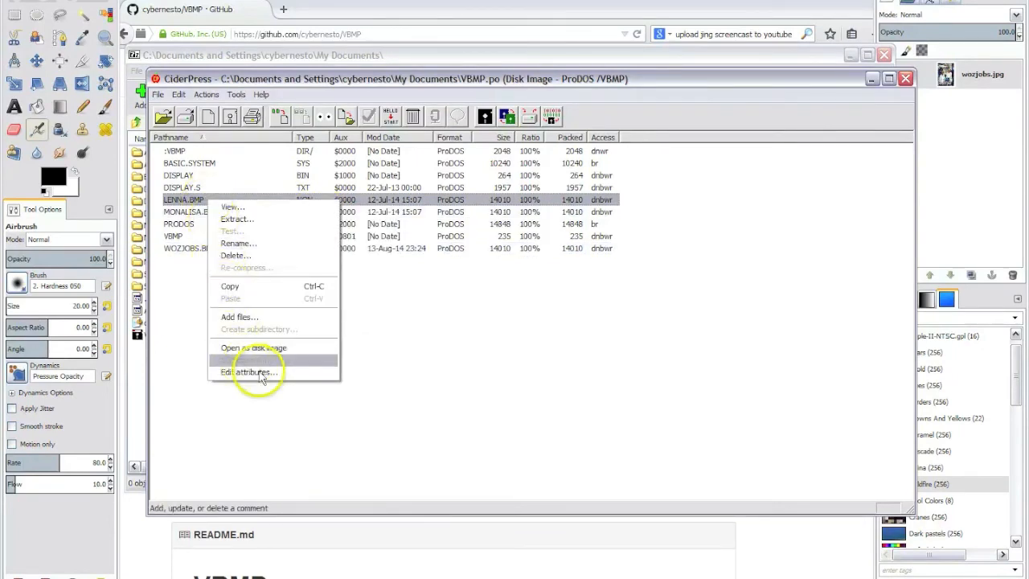
left_click(253, 371)
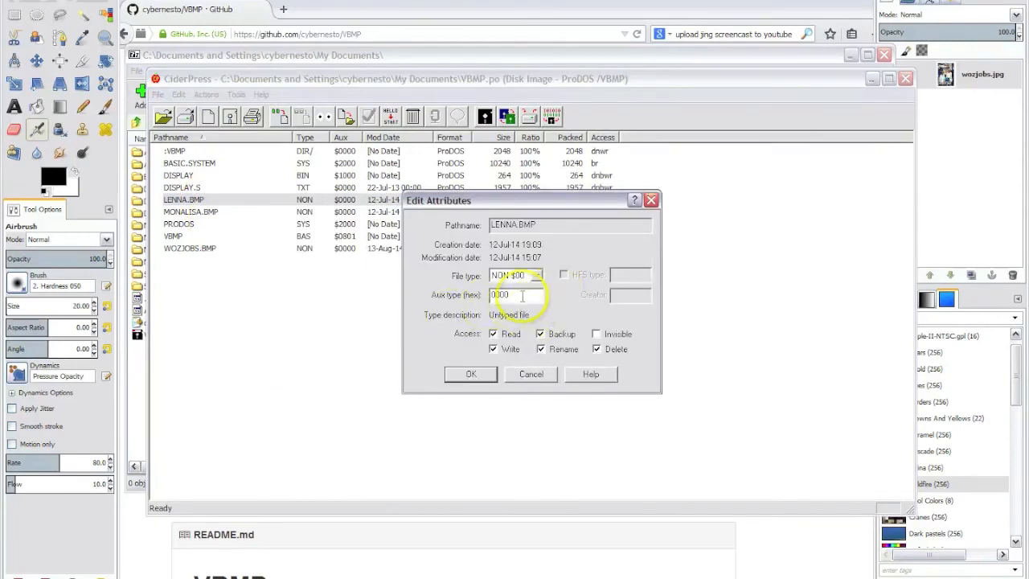
left_click(536, 274)
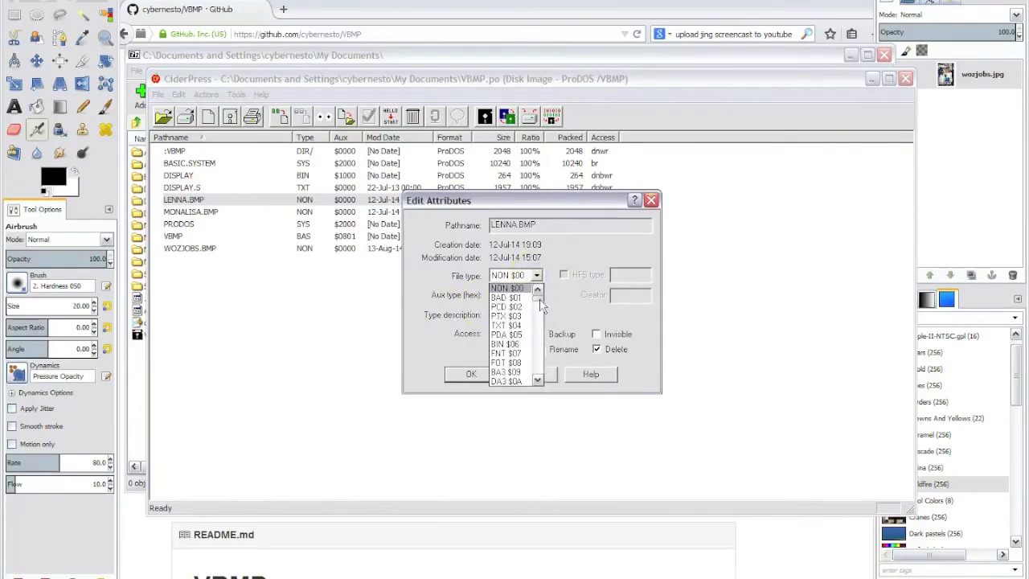
left_click(505, 343)
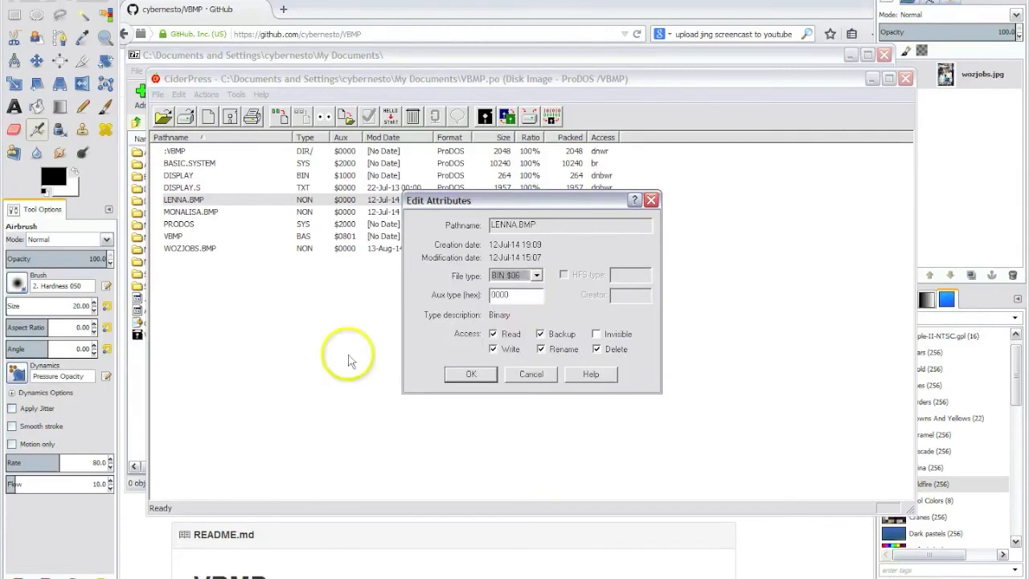
left_click(471, 374)
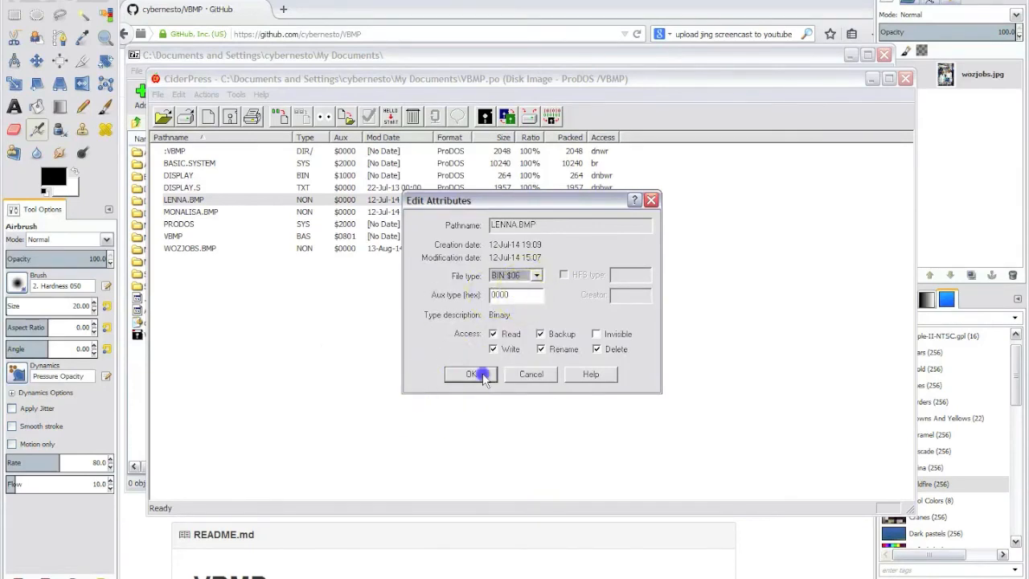
left_click(472, 375)
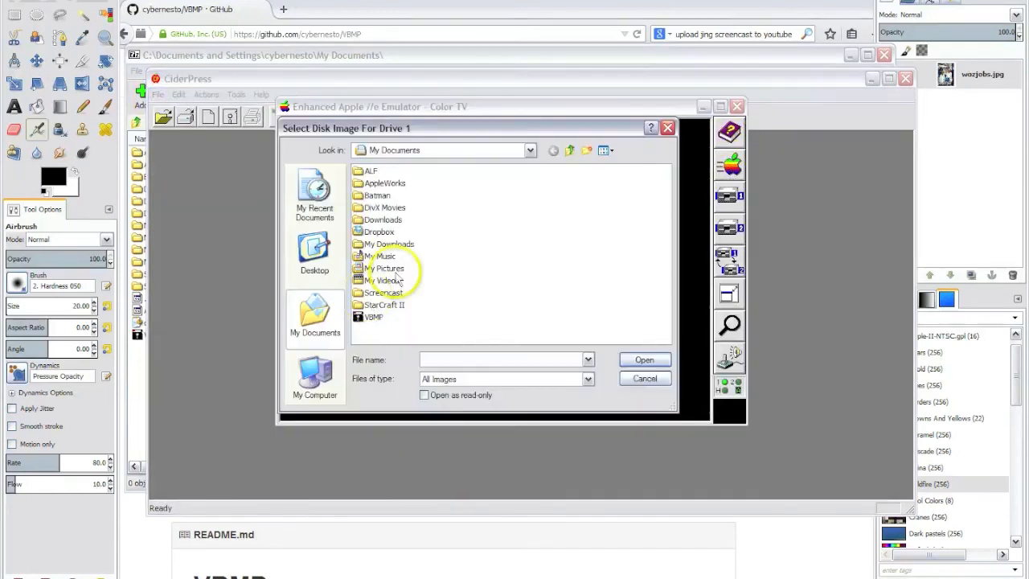
Insert VBMP.po into AppleWin drive 1 and run the VBMP program.
left_click(374, 316)
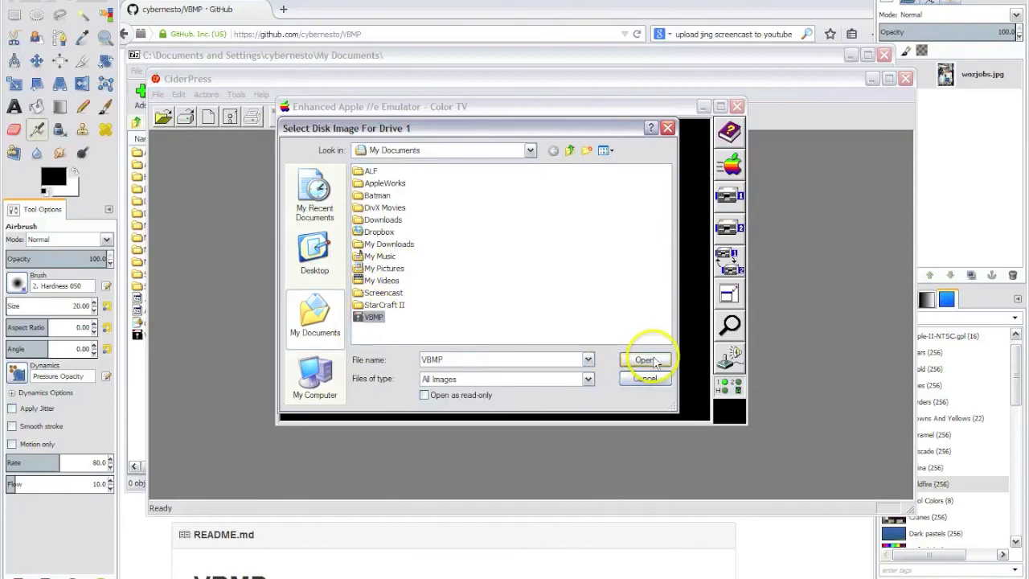
left_click(645, 360)
type("RUN VBM")
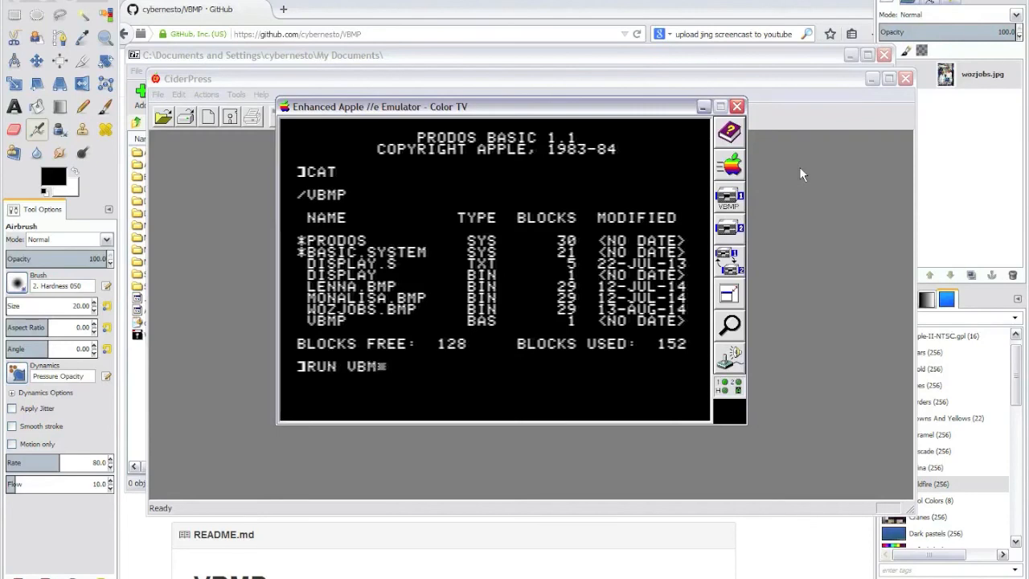
key("Return")
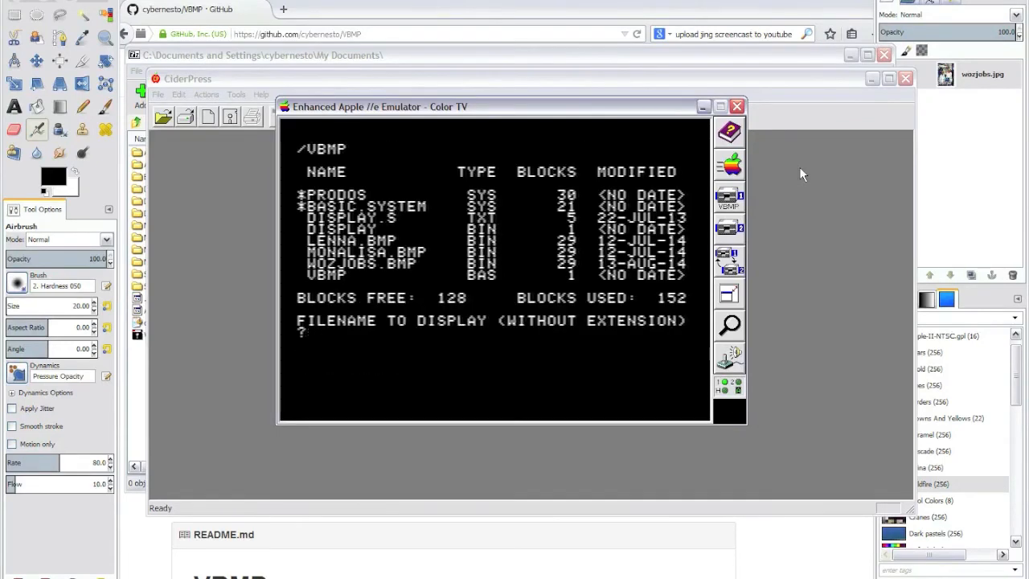
Enter picture names at the VBMP prompt: WOZJOB, MO, LENNA, then W.
type("WOZJOB")
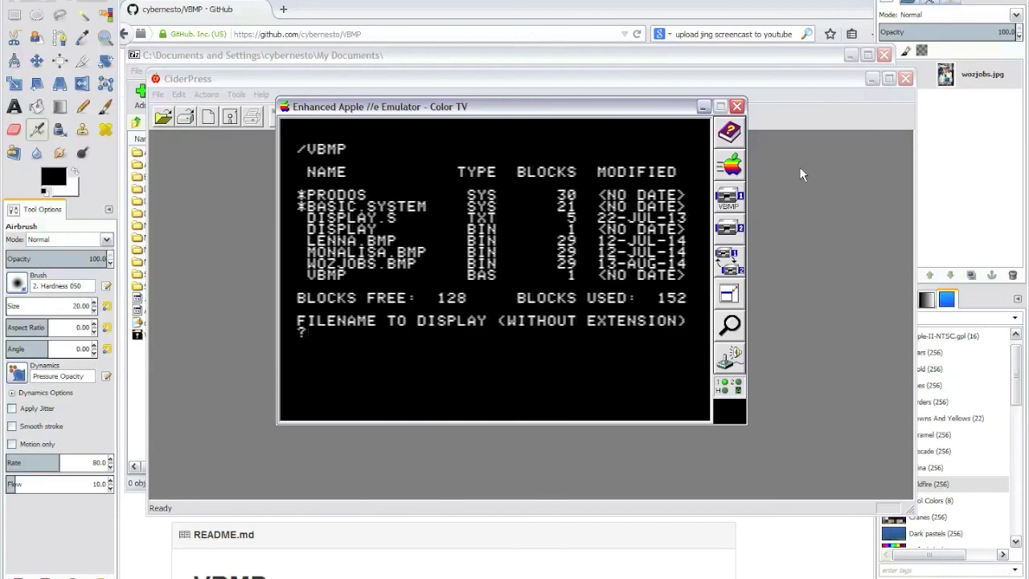
type("MO")
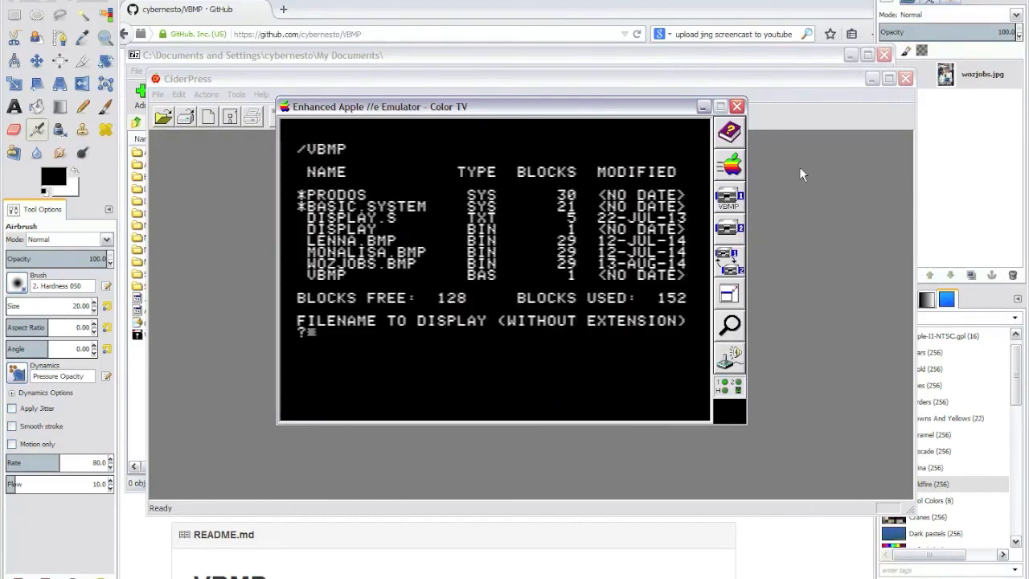
type("LENNA")
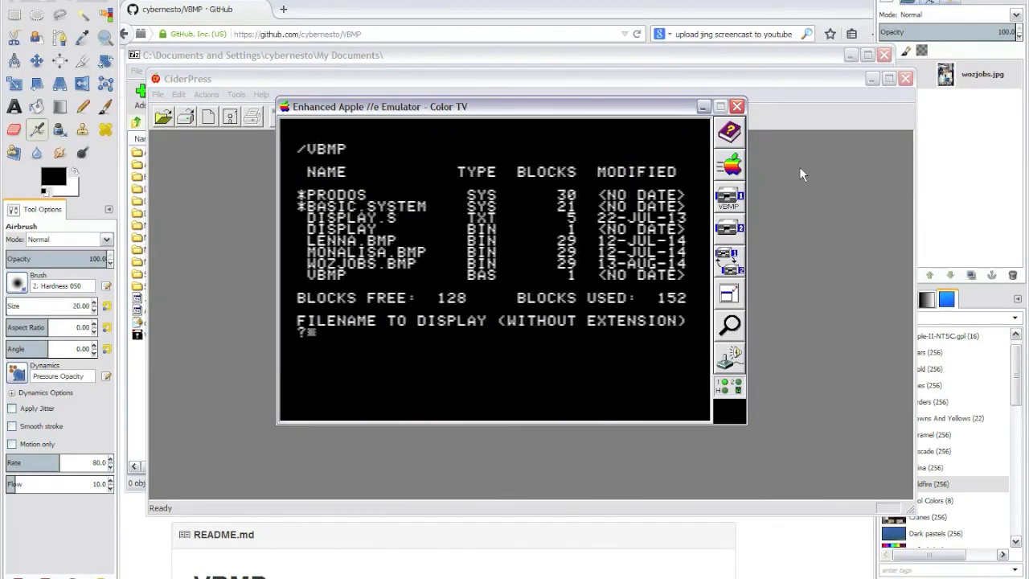
mouse_move(250, 169)
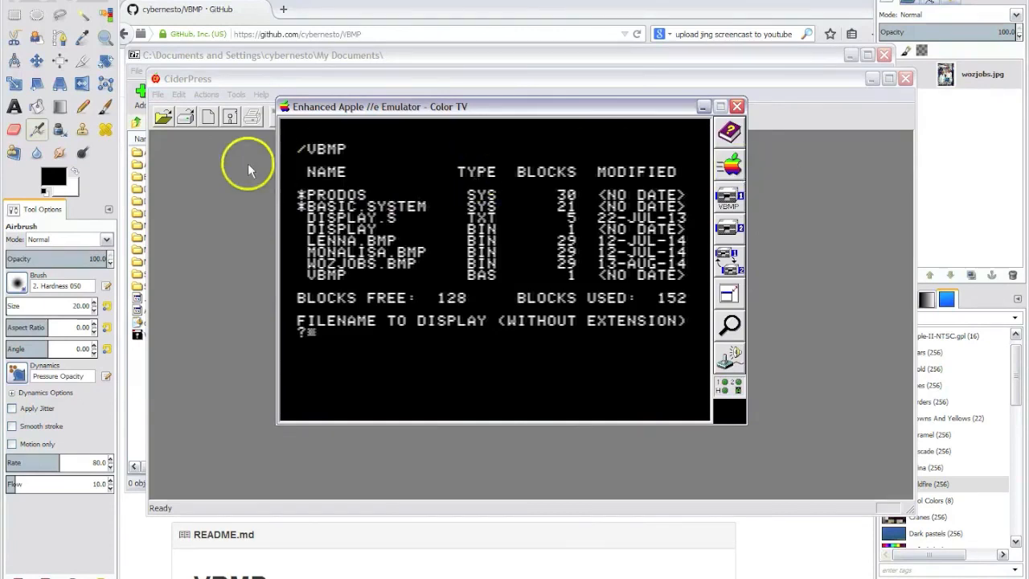
mouse_move(655, 225)
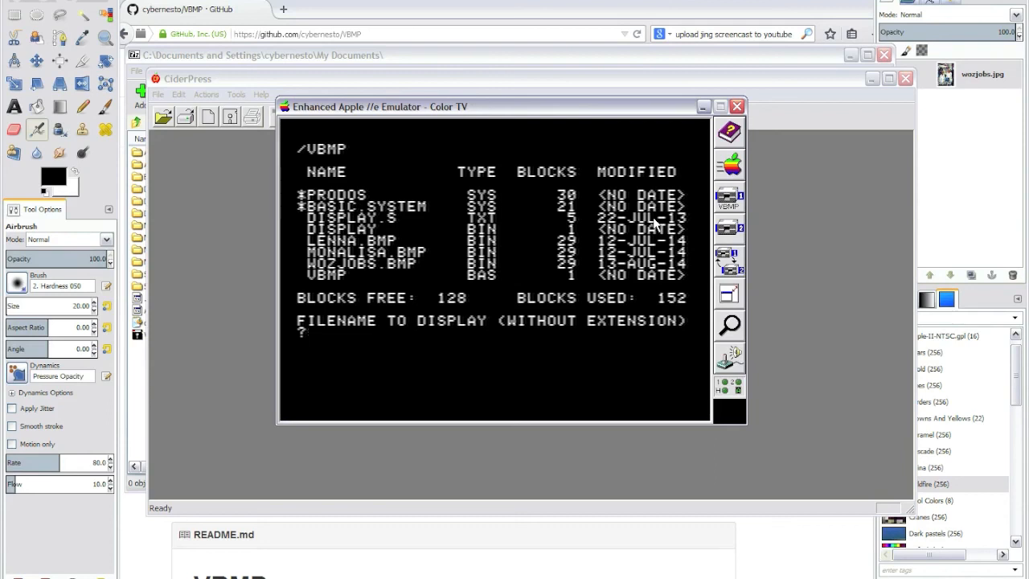
type("W")
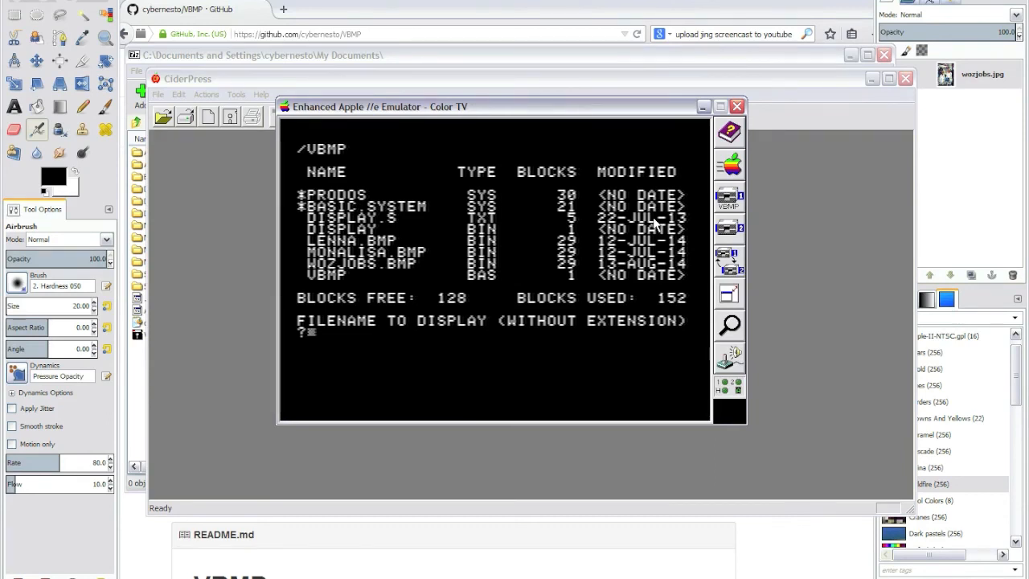